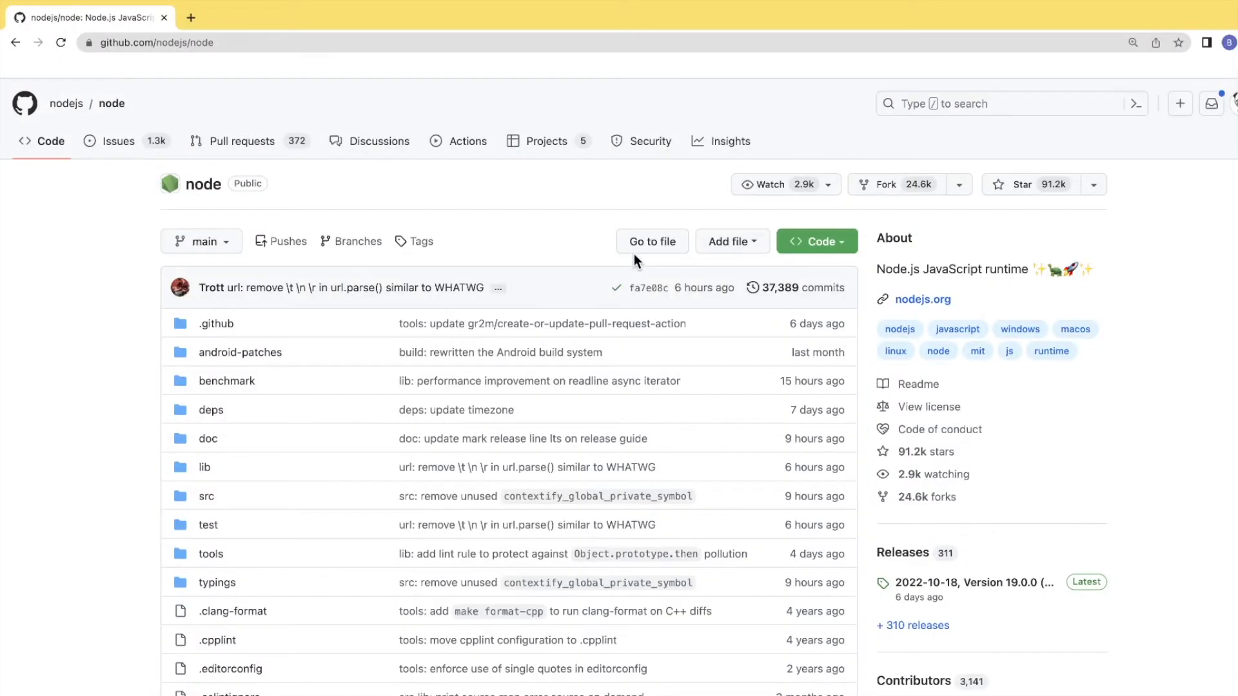
Step: Copy the HTTPS clone URL for nodejs/node from the green Code button
{"action": "left_click", "coordinate": [201, 241]}
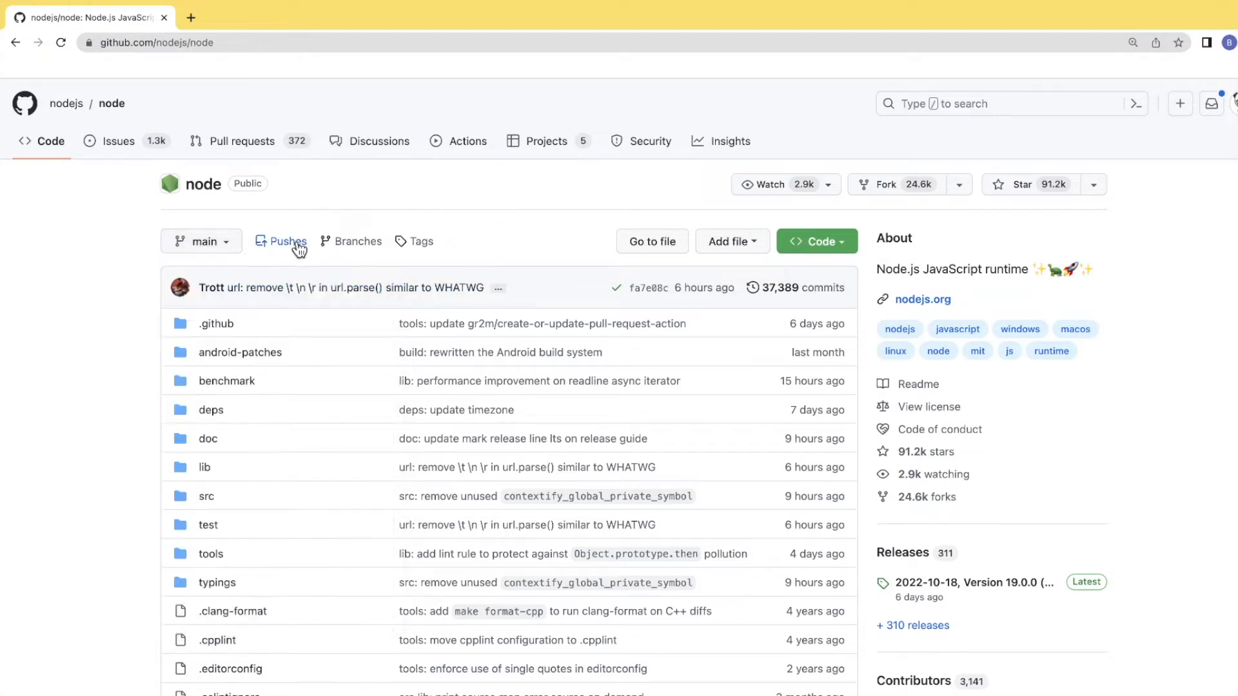
{"action": "mouse_move", "coordinate": [782, 288]}
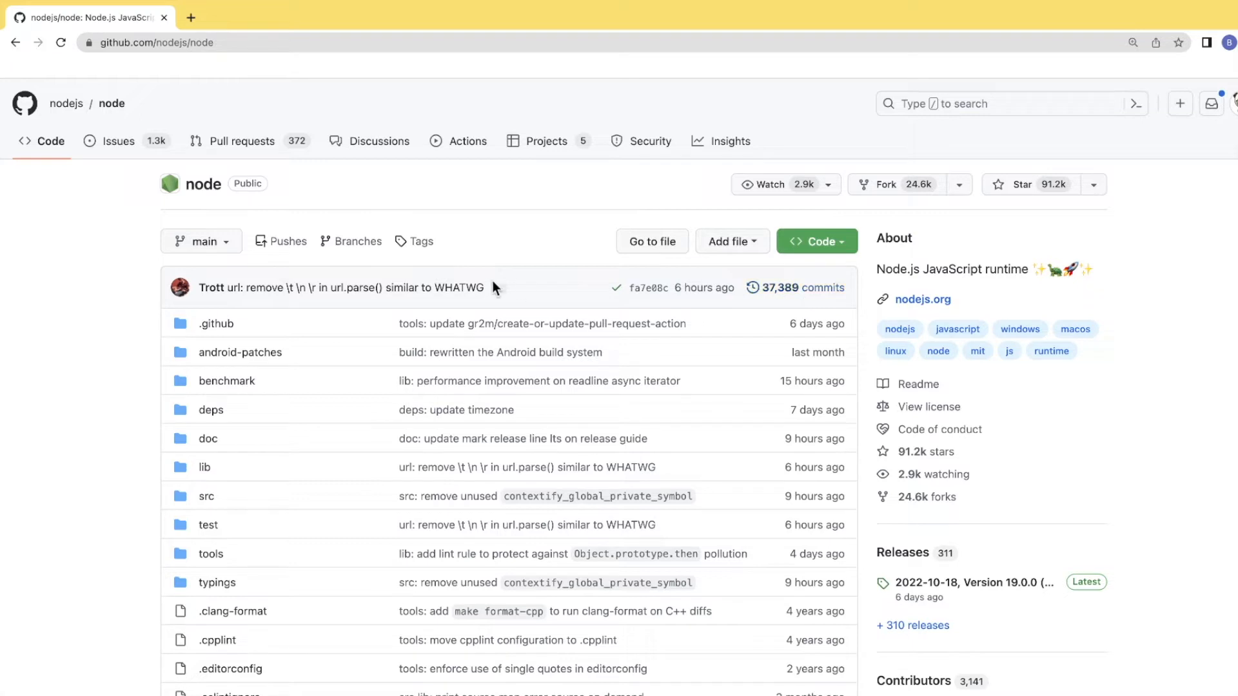
{"action": "left_click", "coordinate": [202, 241]}
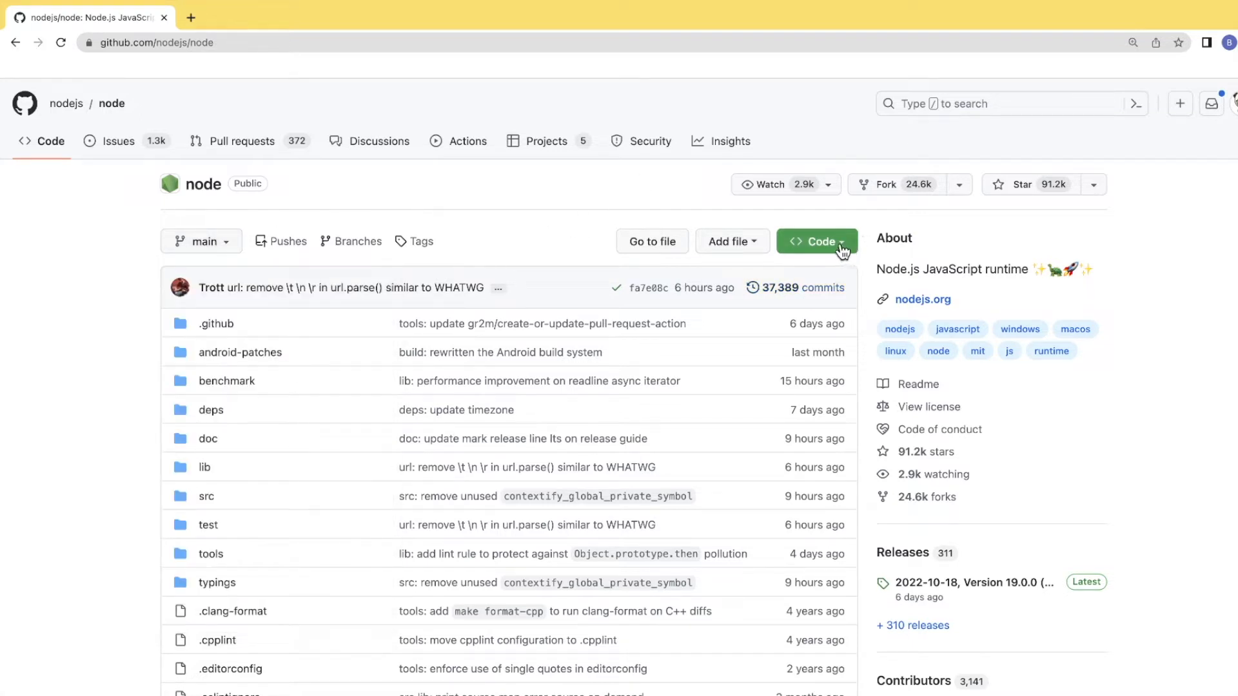
{"action": "left_click", "coordinate": [813, 241]}
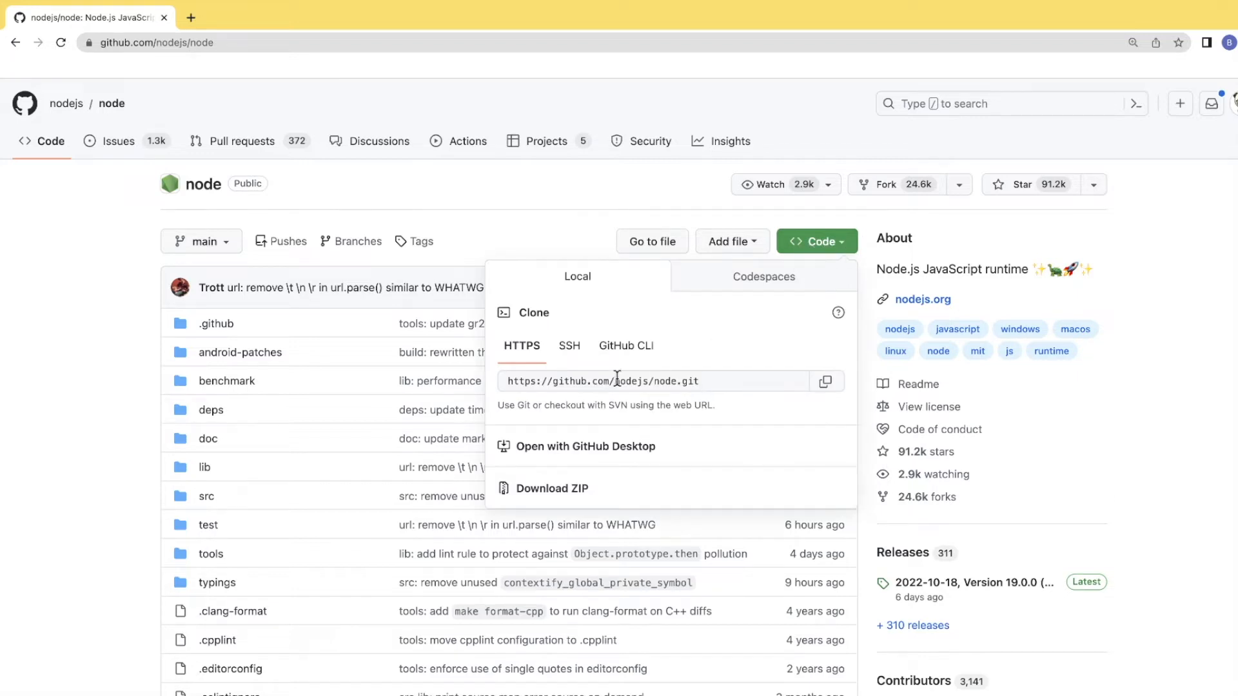
{"action": "left_click", "coordinate": [825, 382]}
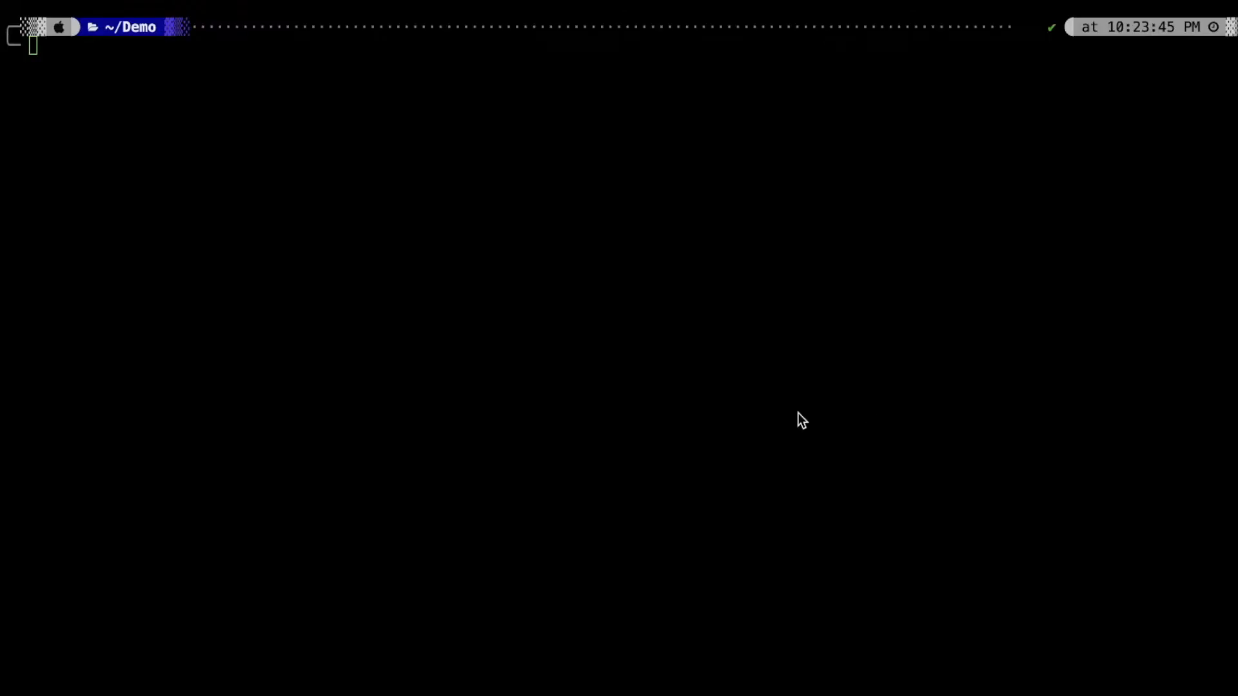
{"action": "mouse_move", "coordinate": [674, 414]}
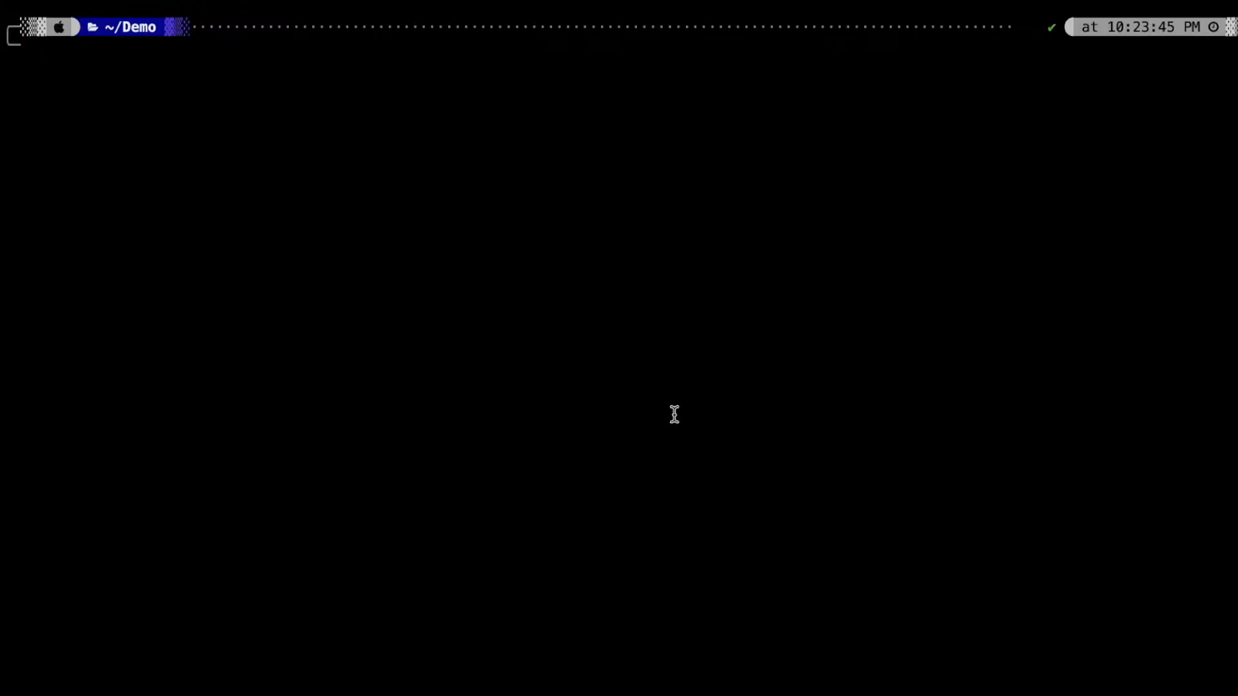
{"action": "type", "text": "git clone"}
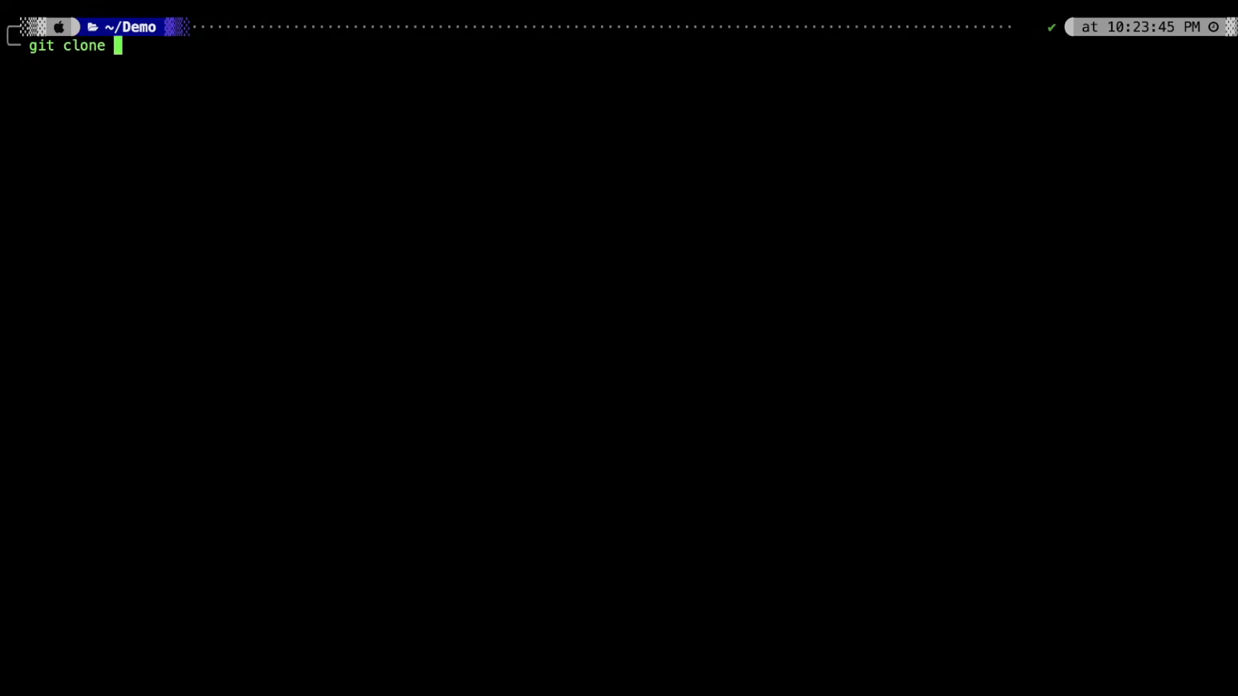
{"action": "type", "text": "https://github.com/nodejs/node.git"}
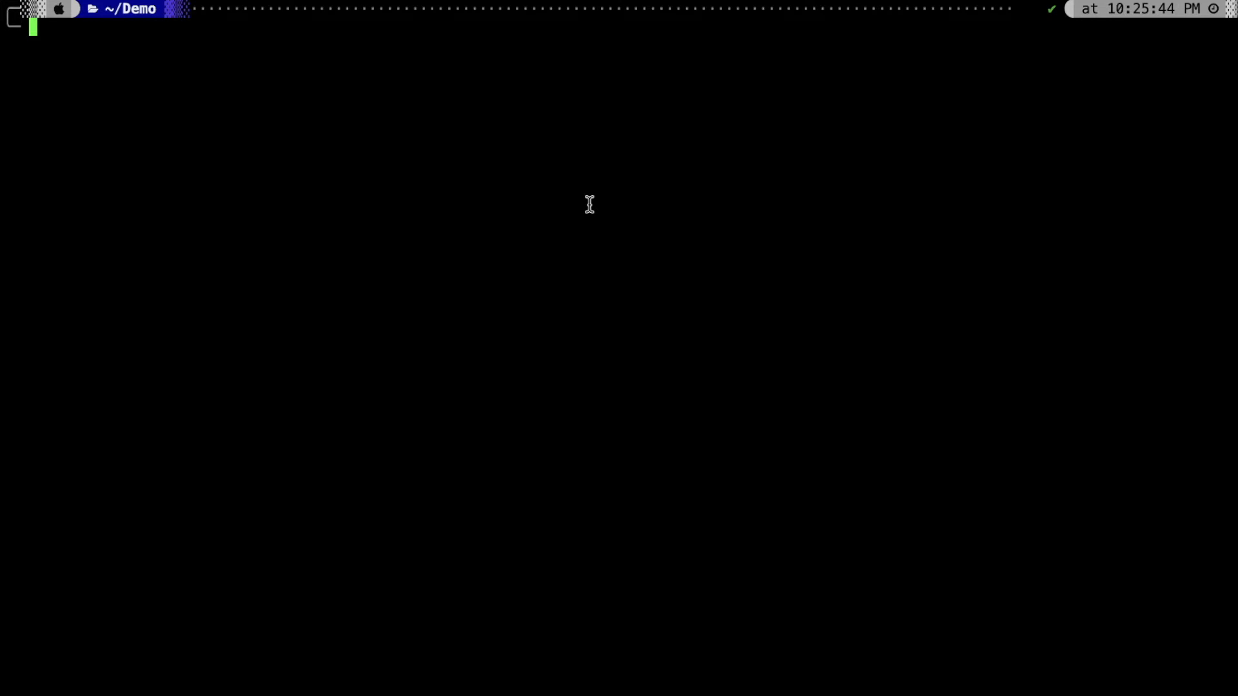
{"action": "type", "text": "git clone"}
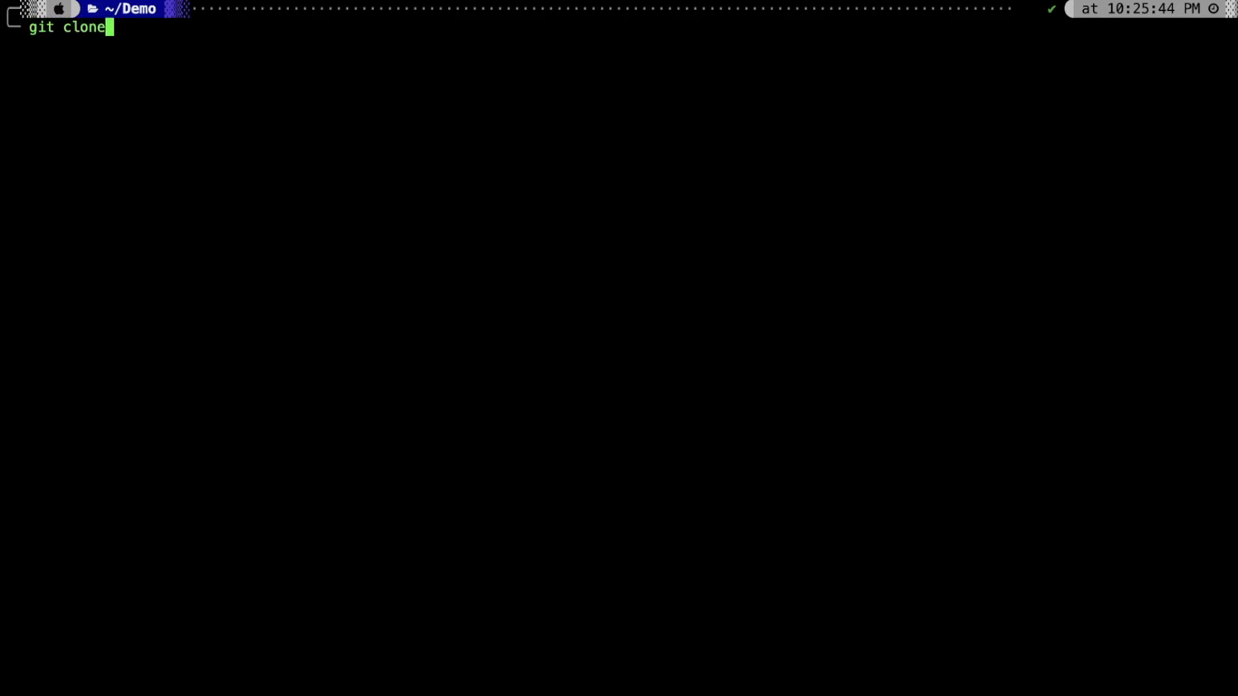
{"action": "type", "text": "--filte"}
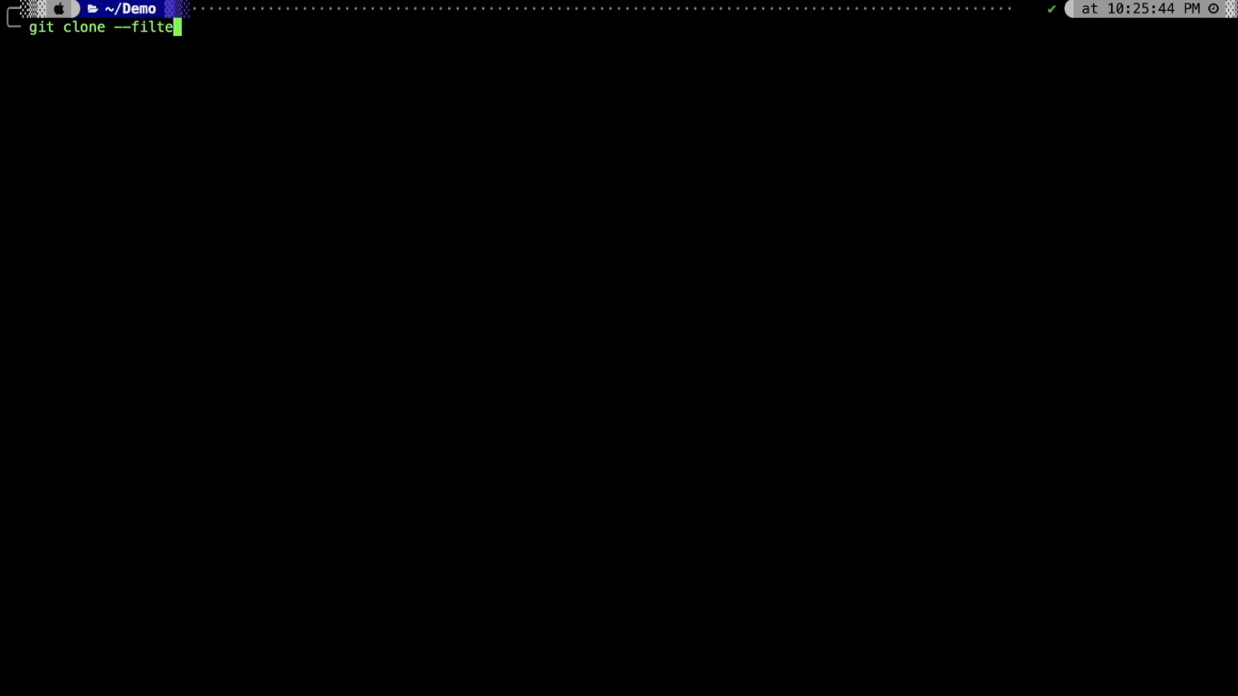
{"action": "type", "text": "r=blob"}
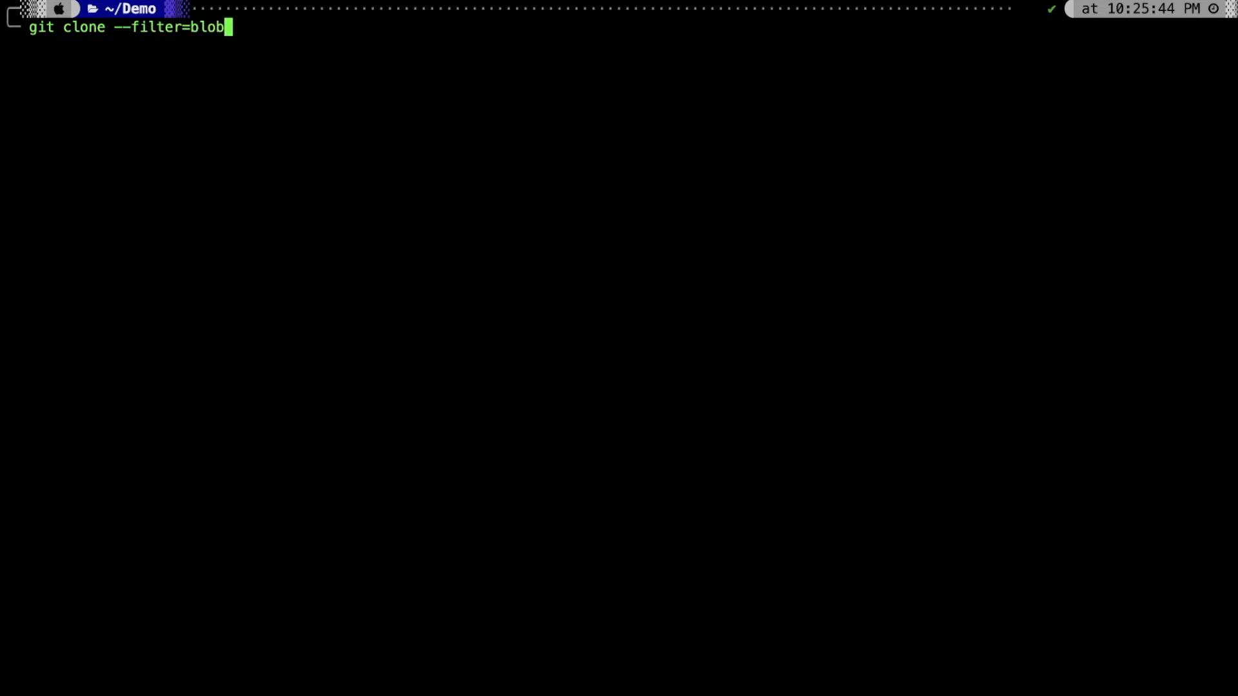
{"action": "type", "text": ":none"}
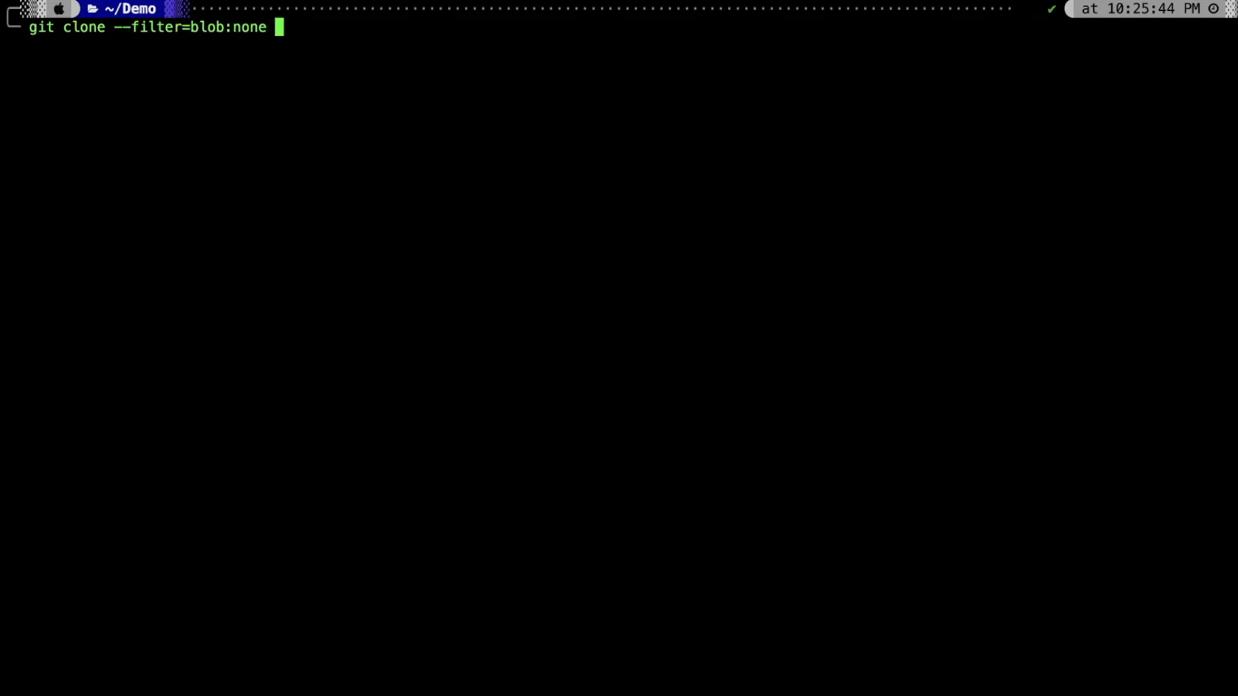
{"action": "type", "text": "--n"}
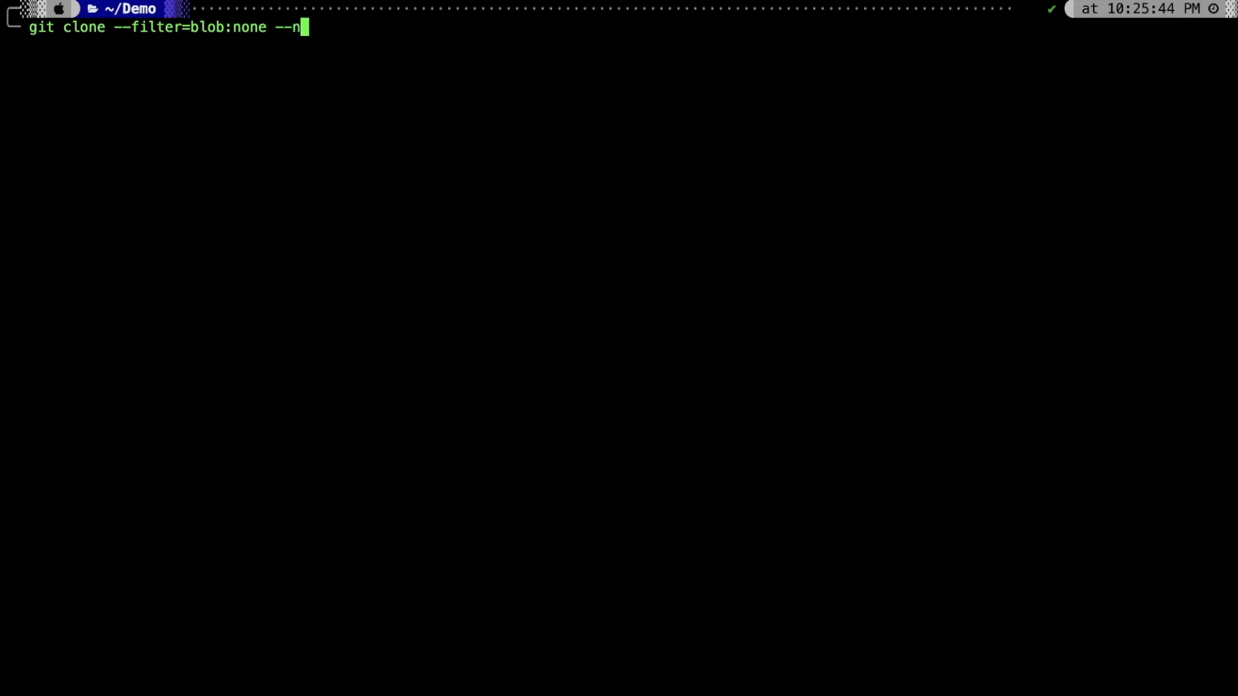
{"action": "type", "text": "o-checkout"}
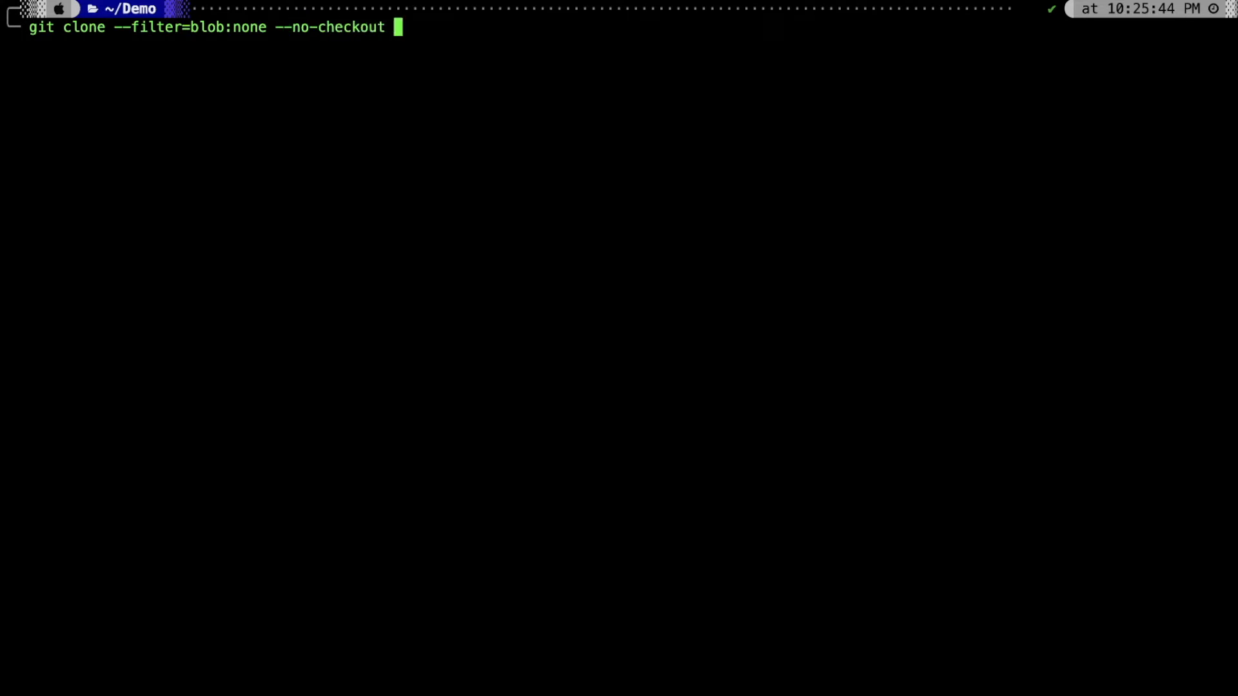
{"action": "type", "text": "https://github.com/nodejs/node.git"}
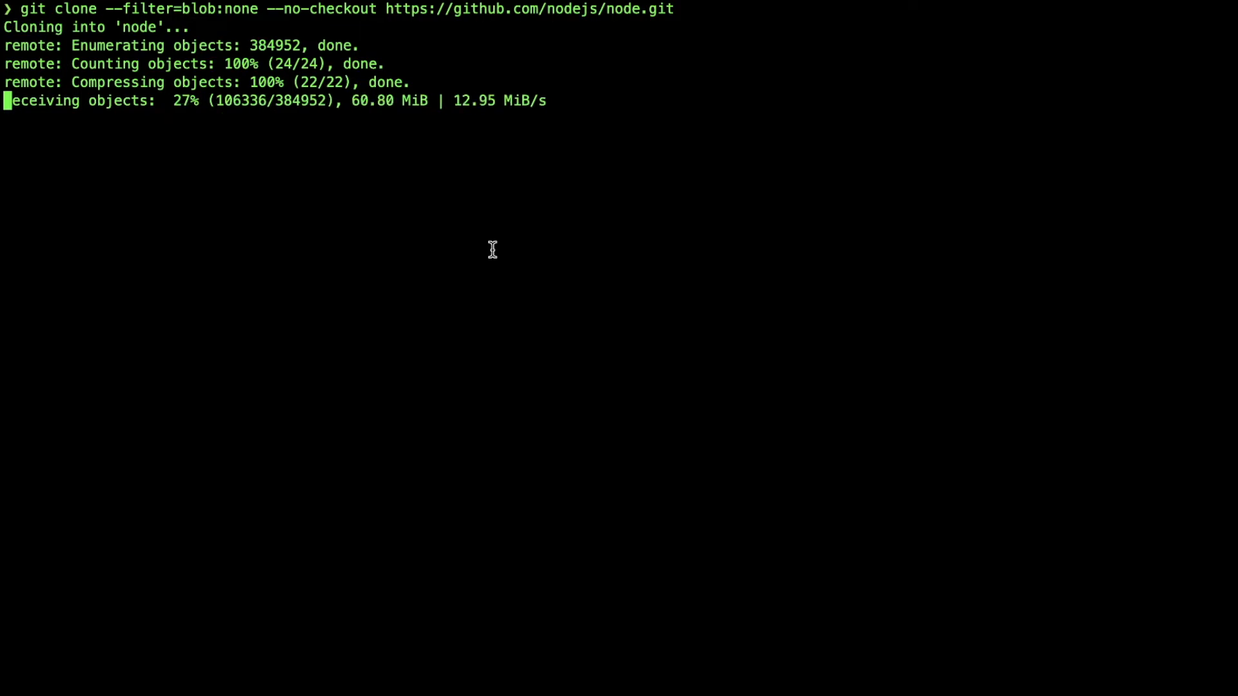
{"action": "mouse_move", "coordinate": [438, 192]}
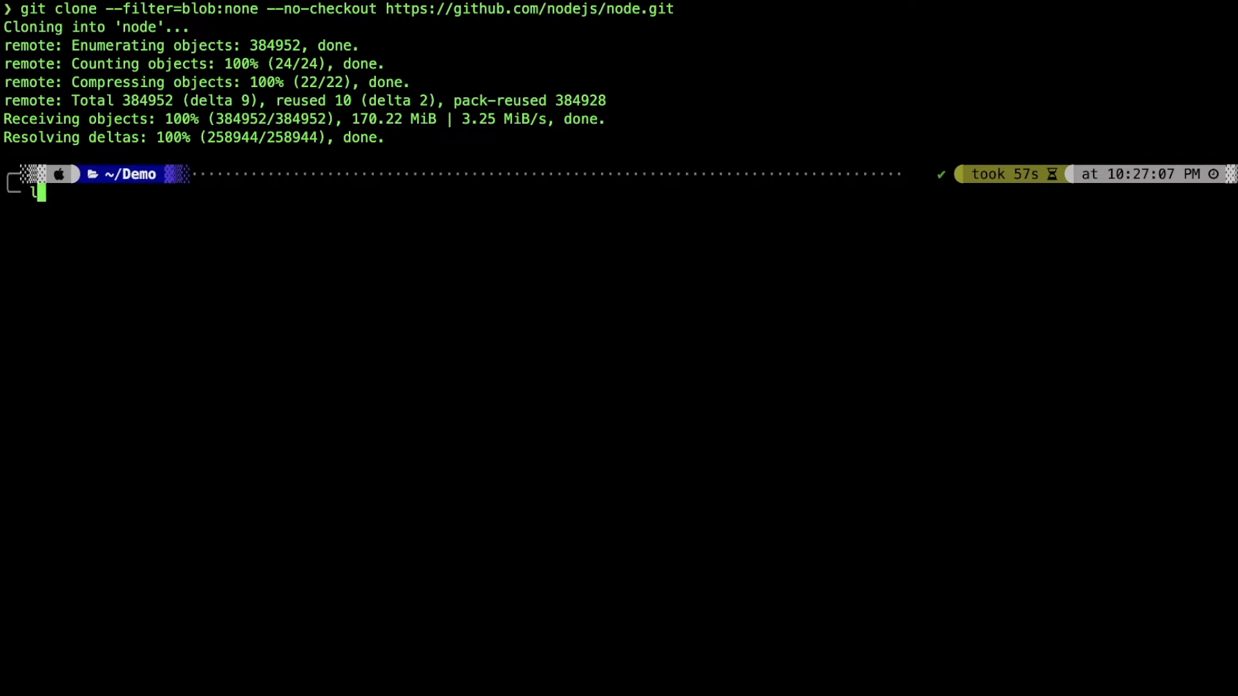
Step: Enter node, confirm ls -la shows only .git, then run git log
{"action": "type", "text": "cd node"}
{"action": "type", "text": "ls -l"}
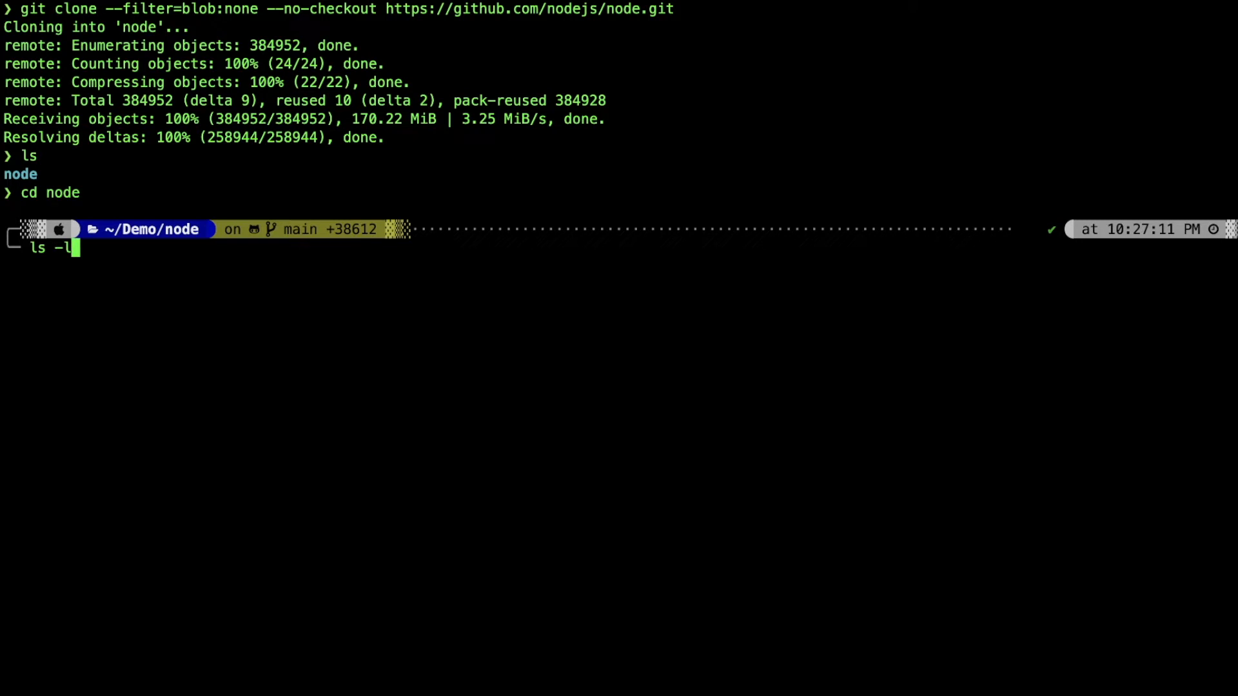
{"action": "key", "text": "enter"}
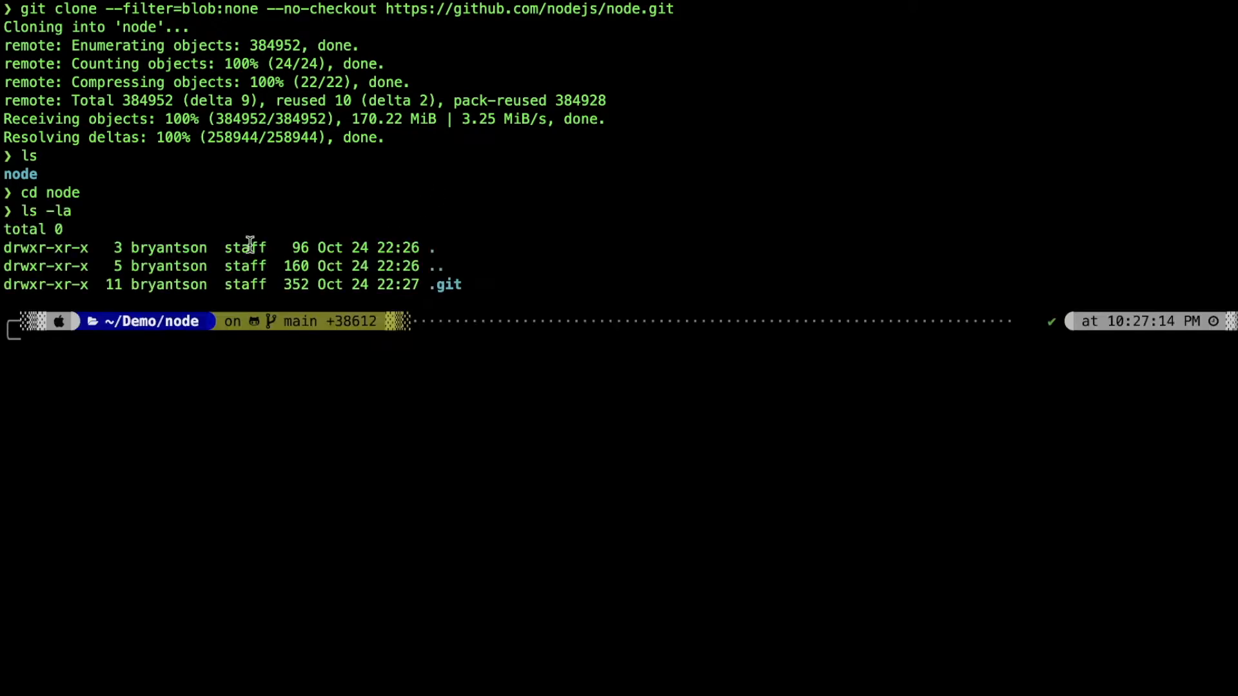
{"action": "left_click_drag", "start_coordinate": [249, 248], "coordinate": [469, 284]}
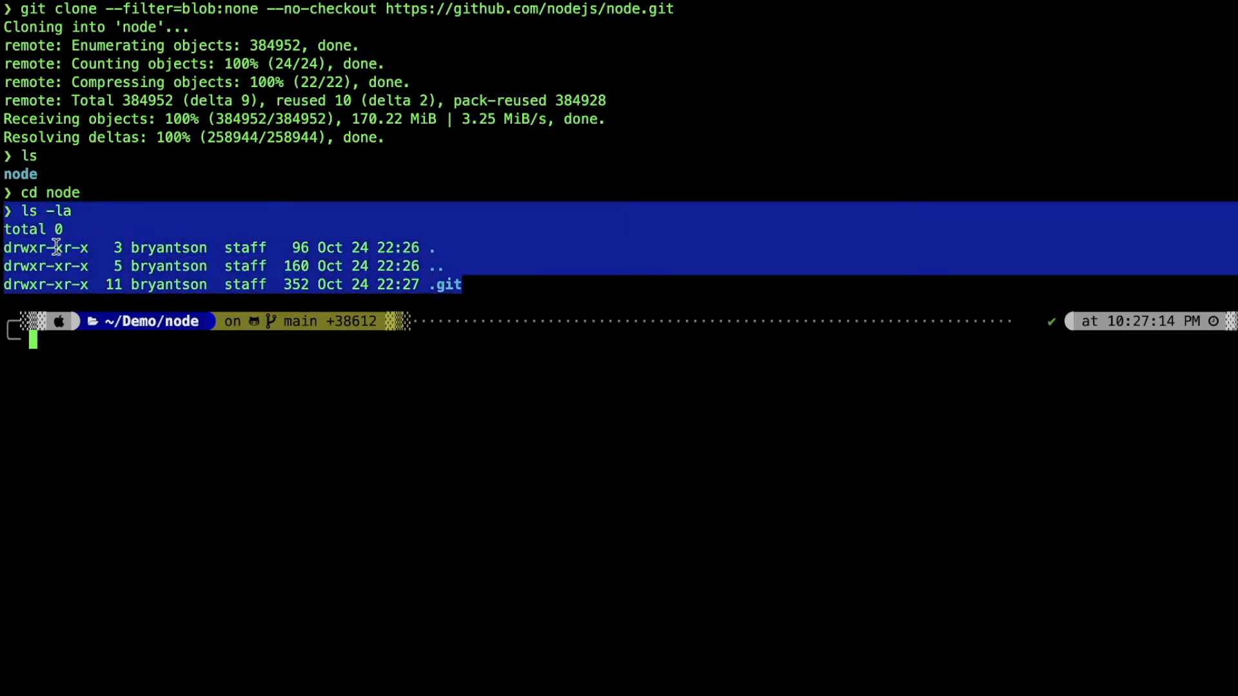
{"action": "type", "text": "git log"}
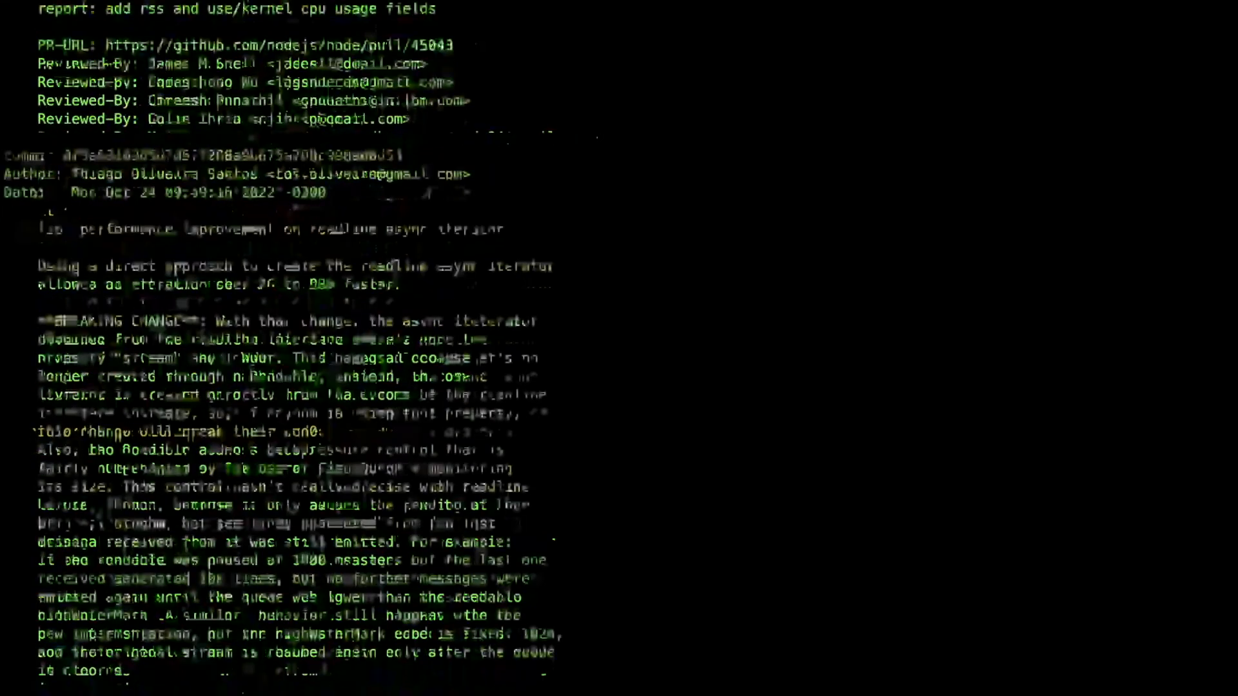
Step: Scroll through the git log output before quitting it
{"action": "scroll", "scroll_direction": "down", "scroll_amount": 3}
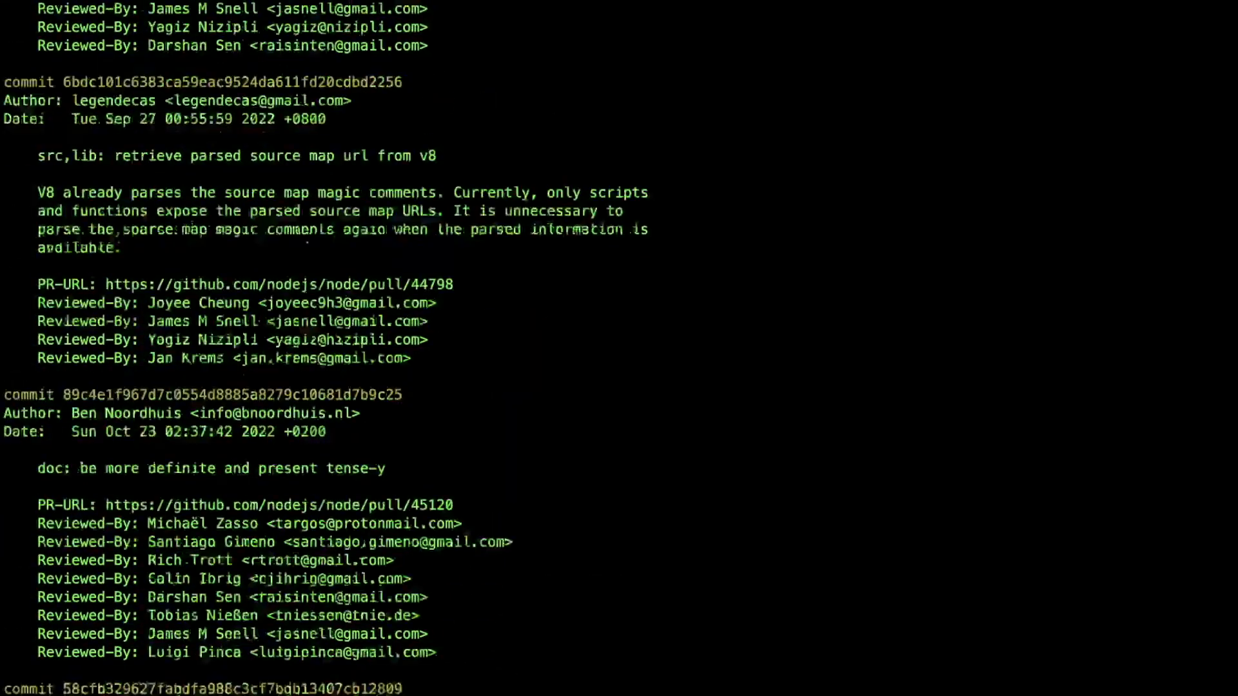
{"action": "scroll", "scroll_direction": "down", "scroll_amount": 3}
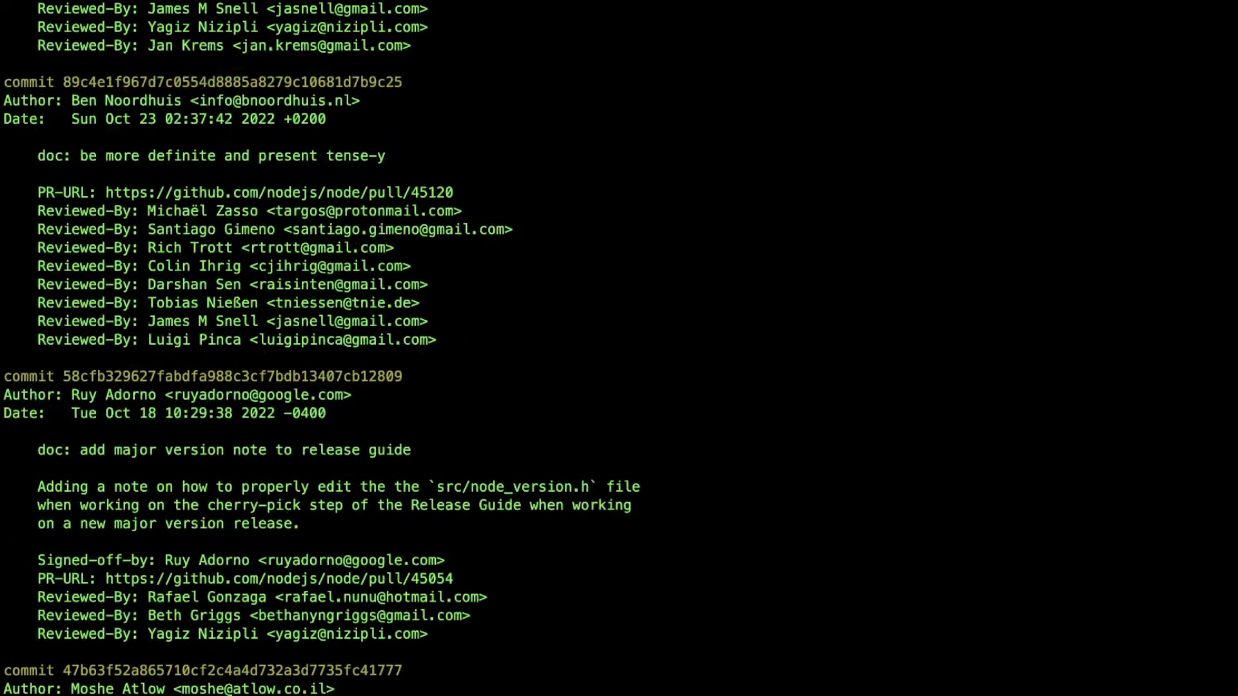
{"action": "scroll", "scroll_direction": "down", "scroll_amount": 3}
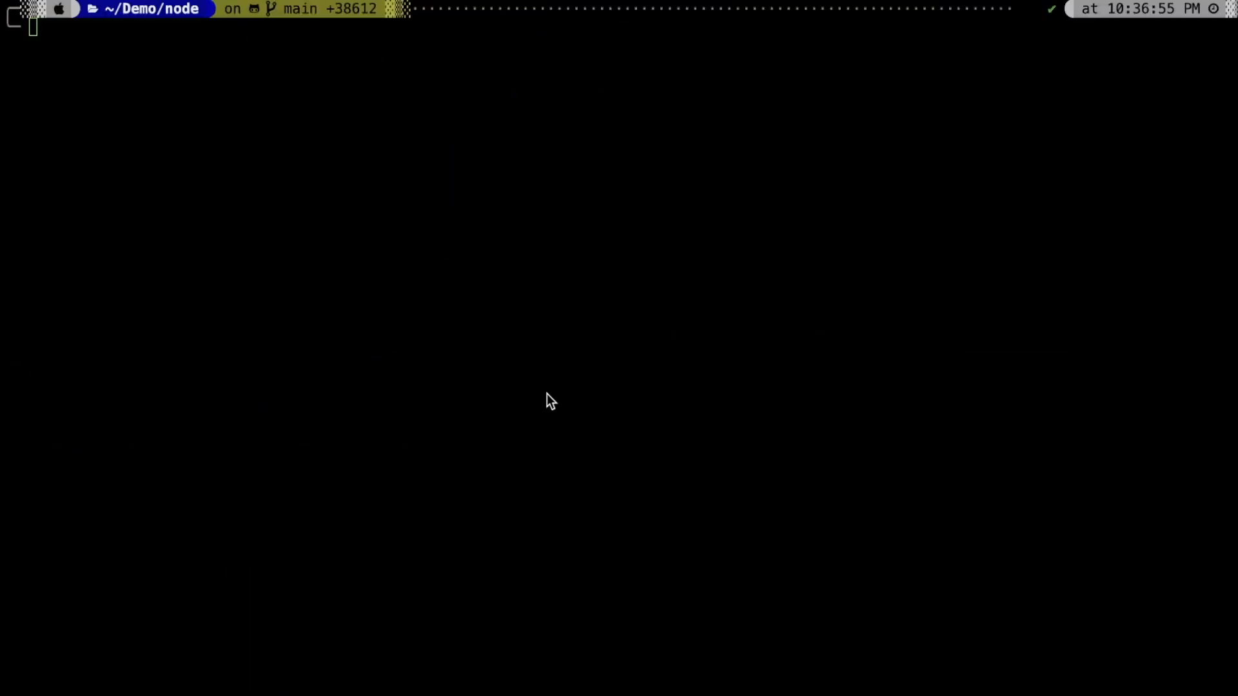
Step: Run ls -la and git branch -a, then git checkout main to populate the working tree
{"action": "type", "text": "git"}
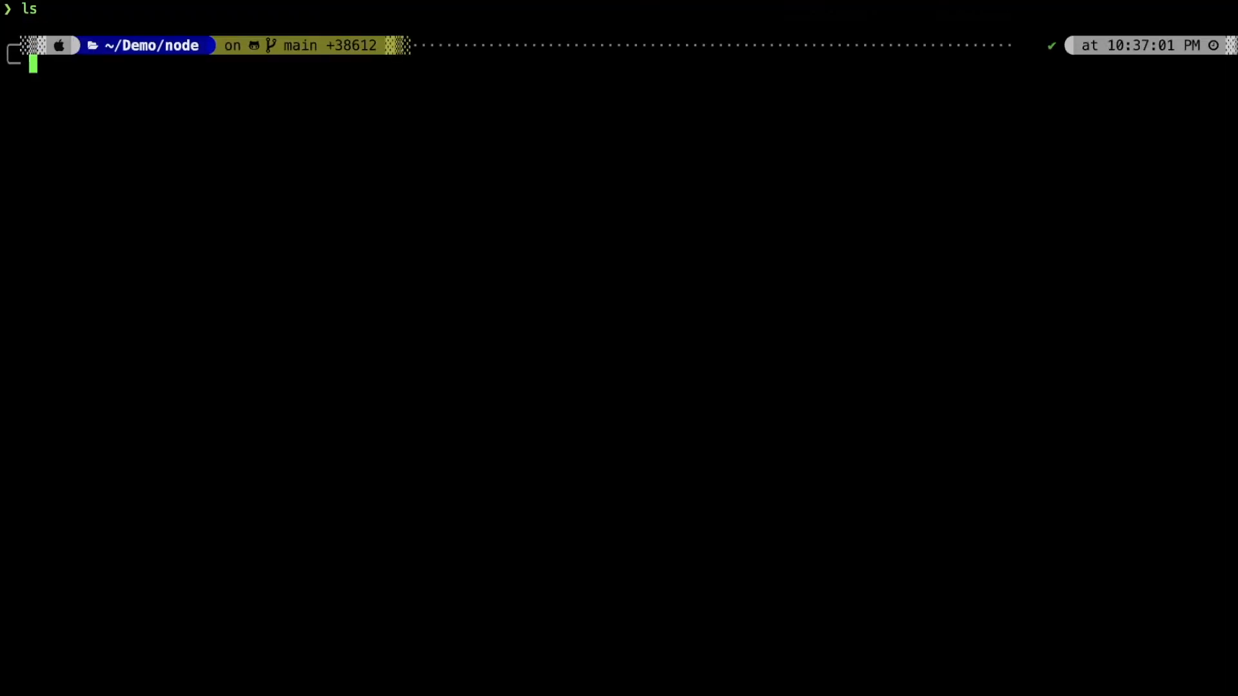
{"action": "type", "text": "ls -la"}
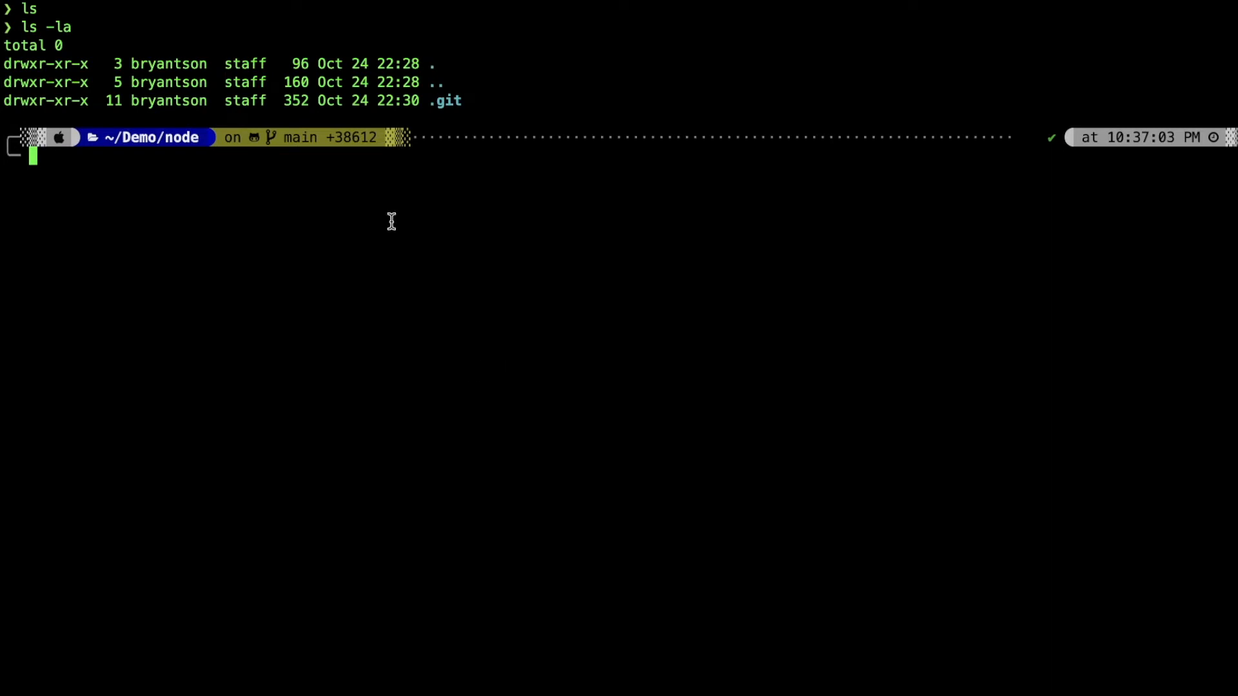
{"action": "mouse_move", "coordinate": [420, 139]}
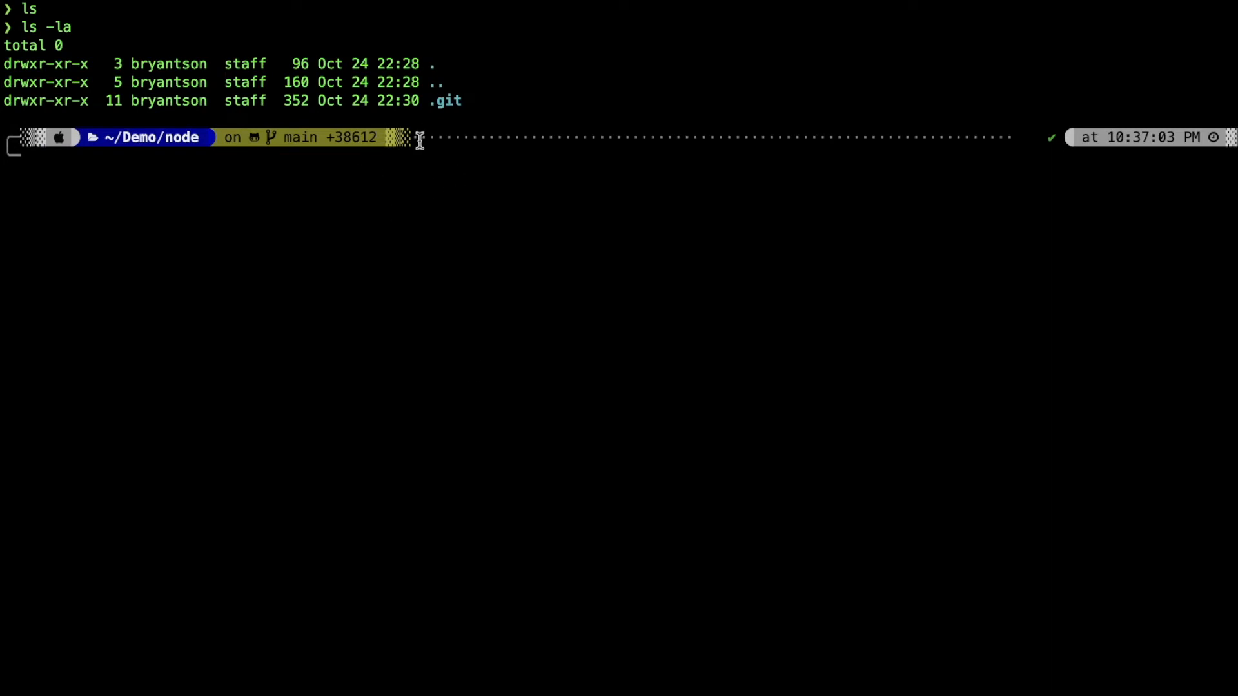
{"action": "type", "text": "git branch -a"}
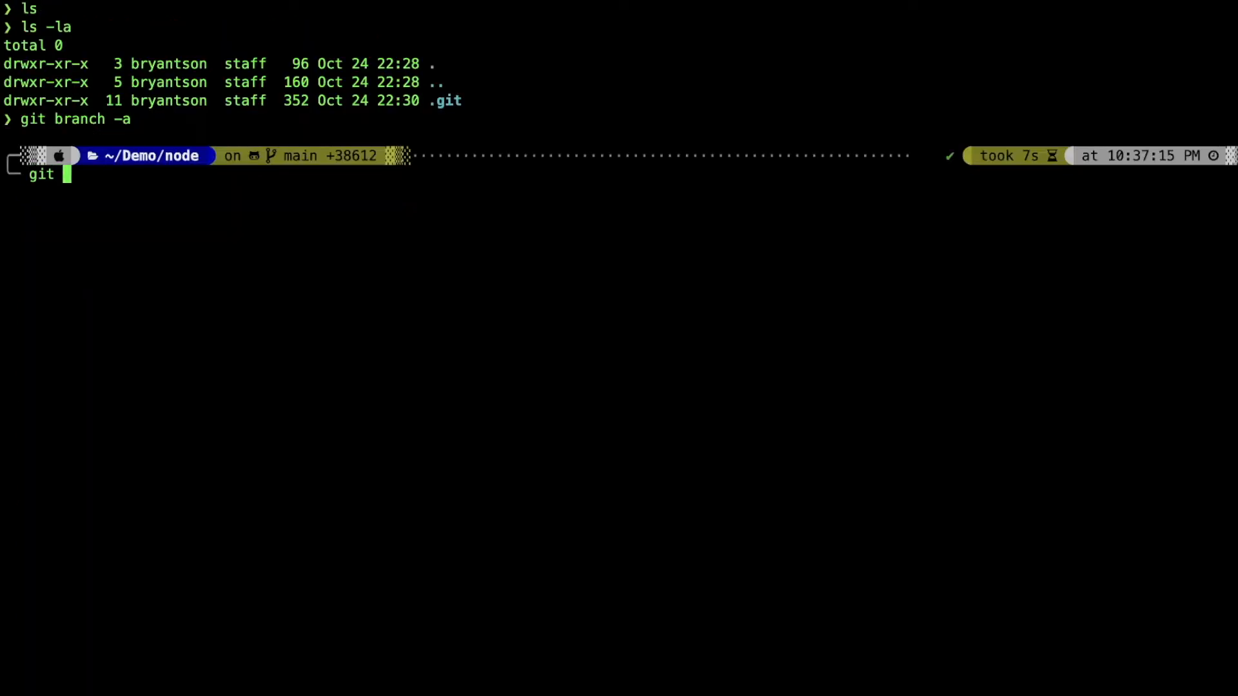
{"action": "type", "text": "git checkout main"}
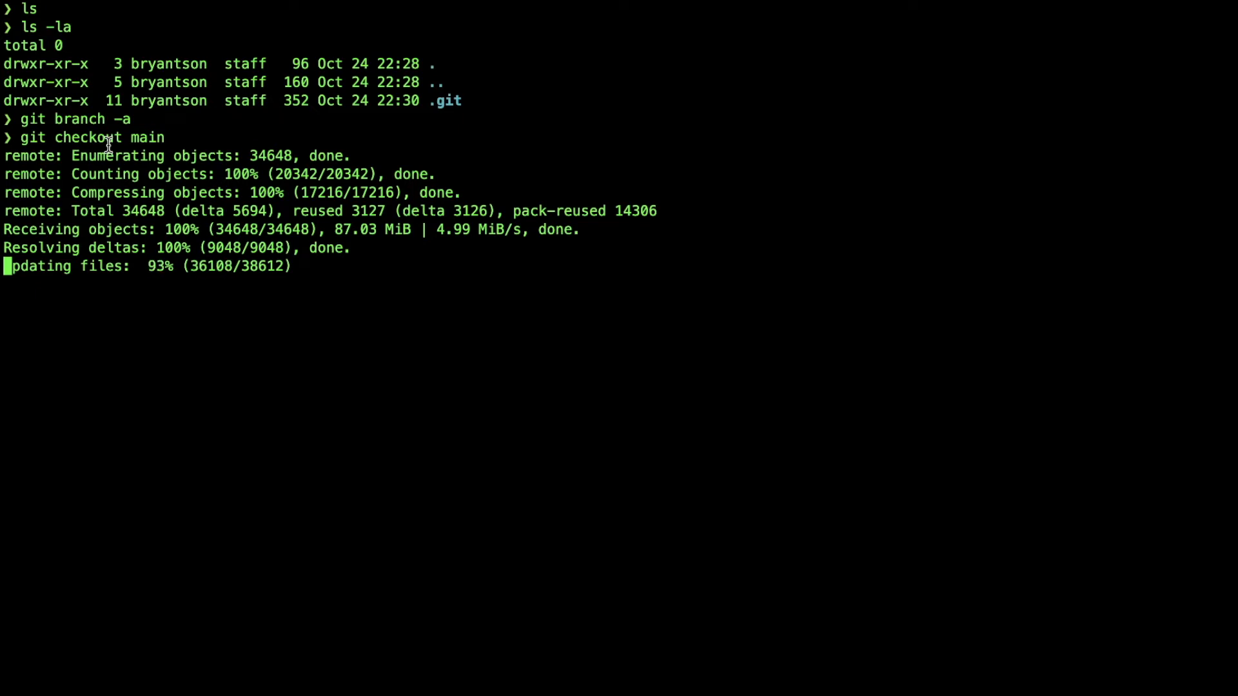
Step: List the checked-out node files with ls
{"action": "type", "text": "ls"}
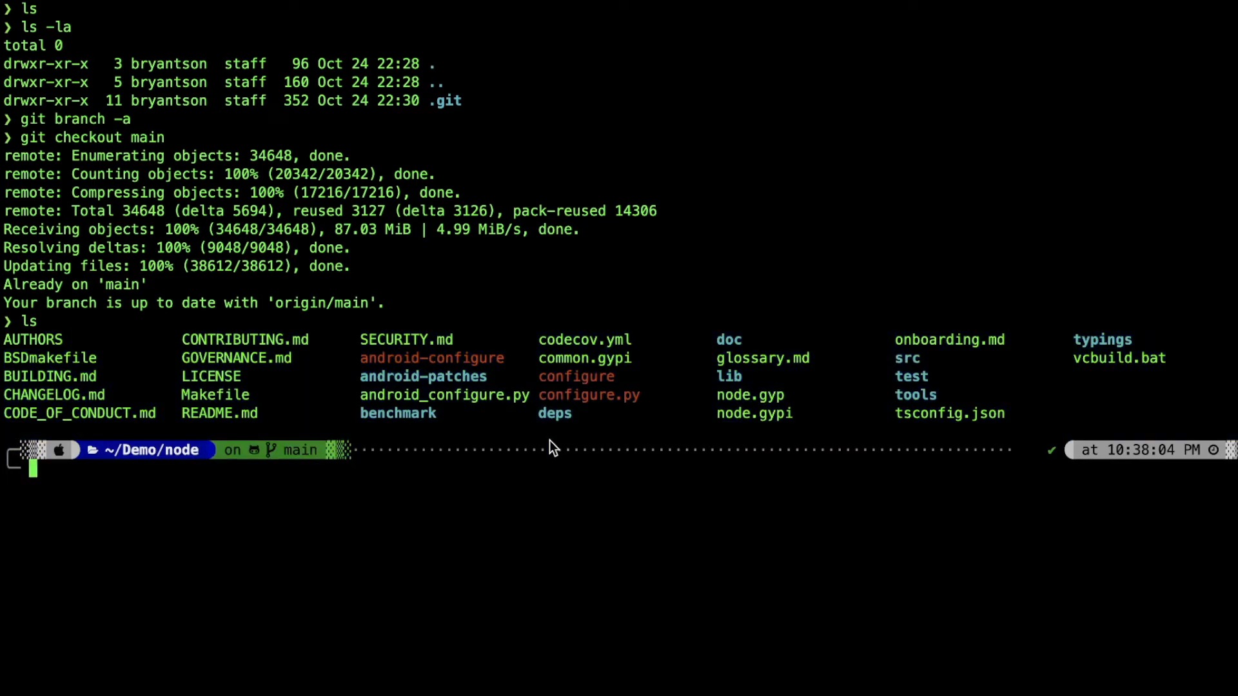
{"action": "mouse_move", "coordinate": [553, 435]}
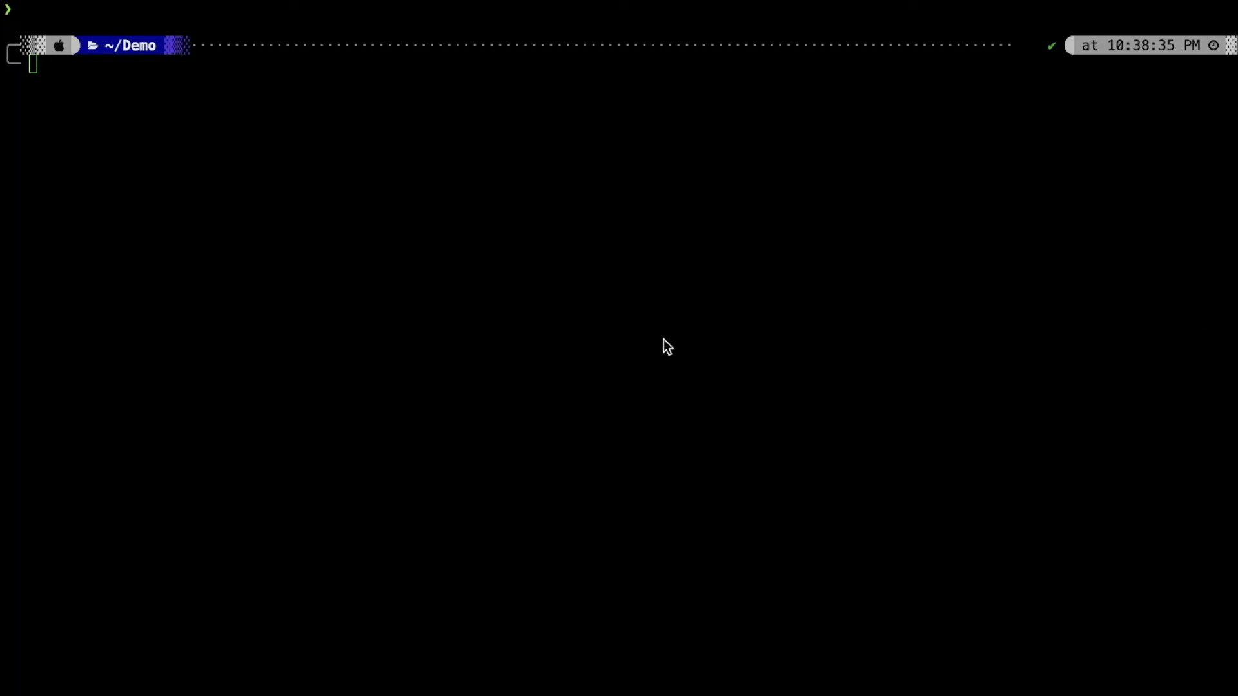
{"action": "mouse_move", "coordinate": [432, 314]}
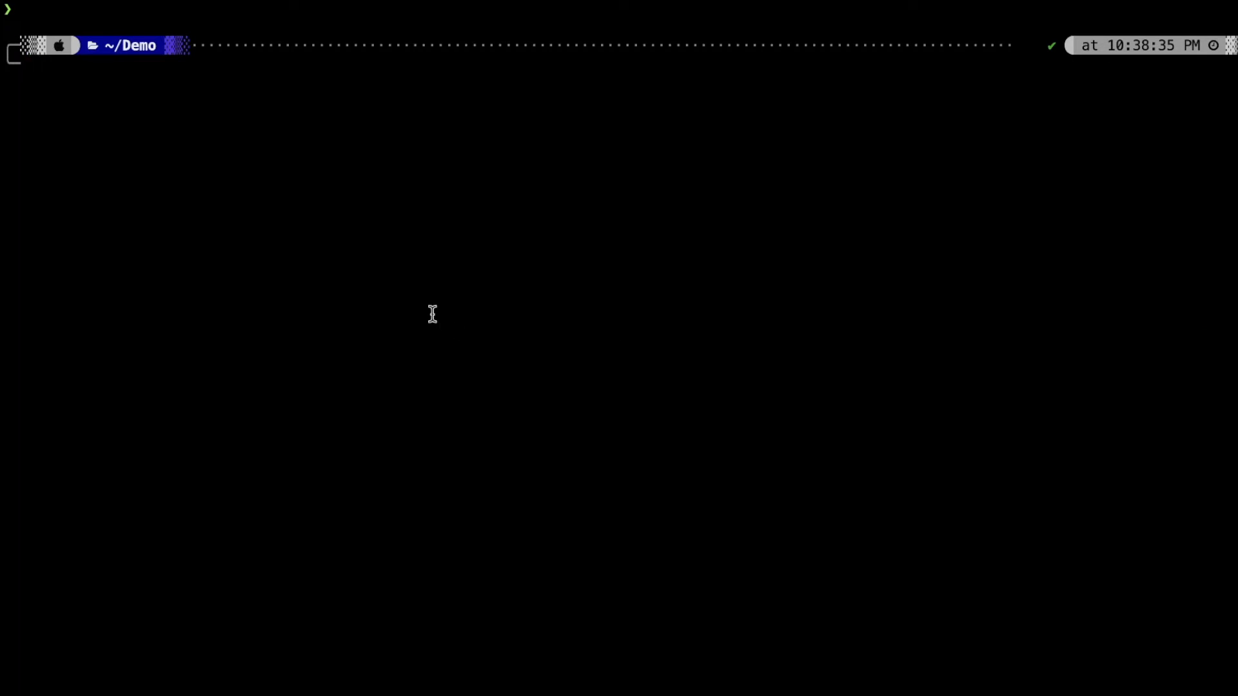
Step: Run git clone --filter=blob:none --no-checkout --depth 1 of nodejs/node.git, then cd into node
{"action": "type", "text": "git clone"}
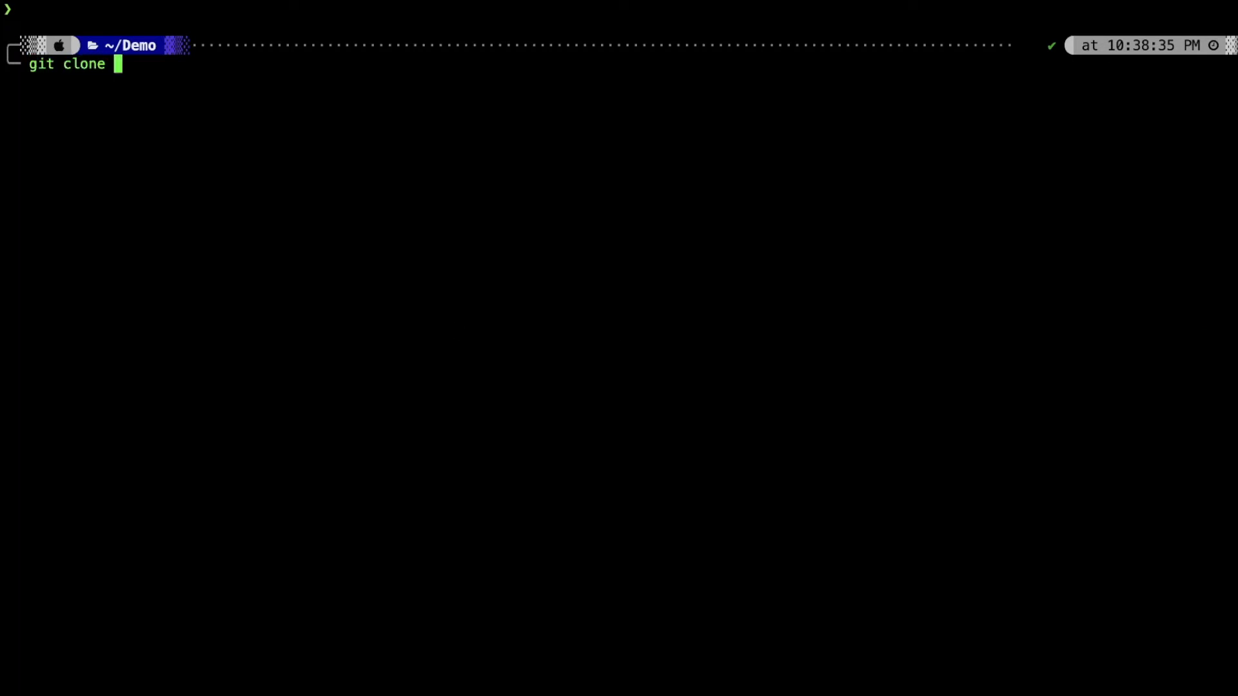
{"action": "type", "text": "--filter="}
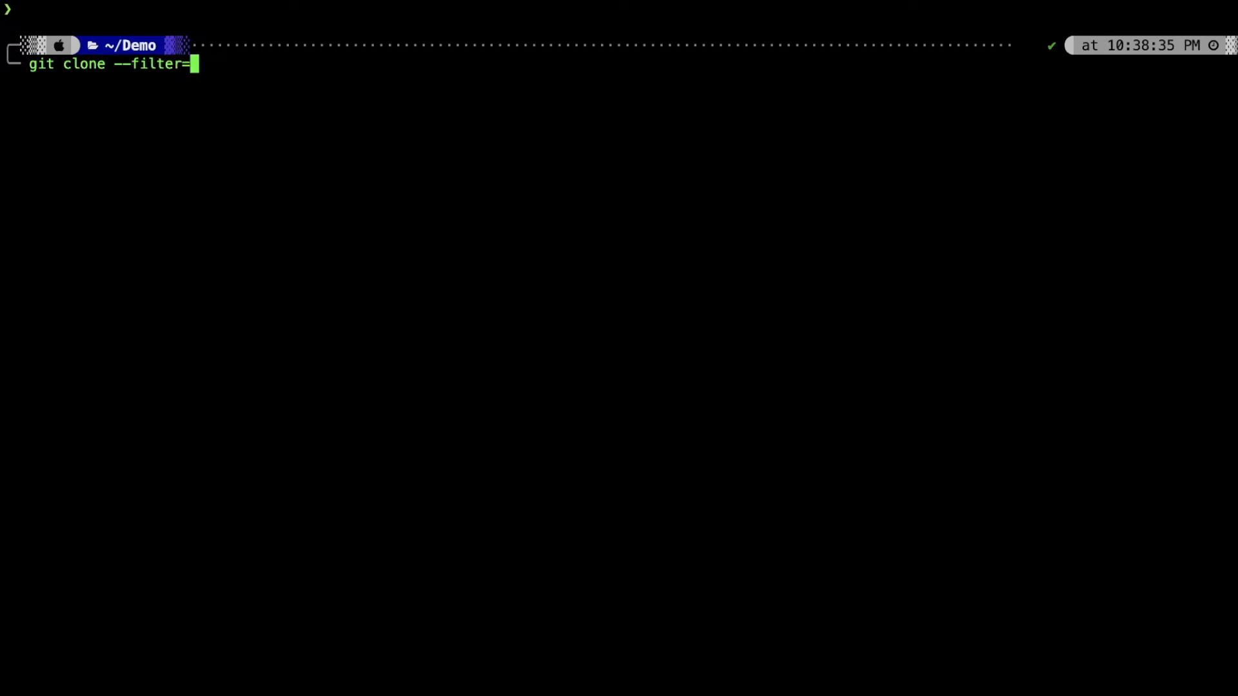
{"action": "type", "text": "blob:non"}
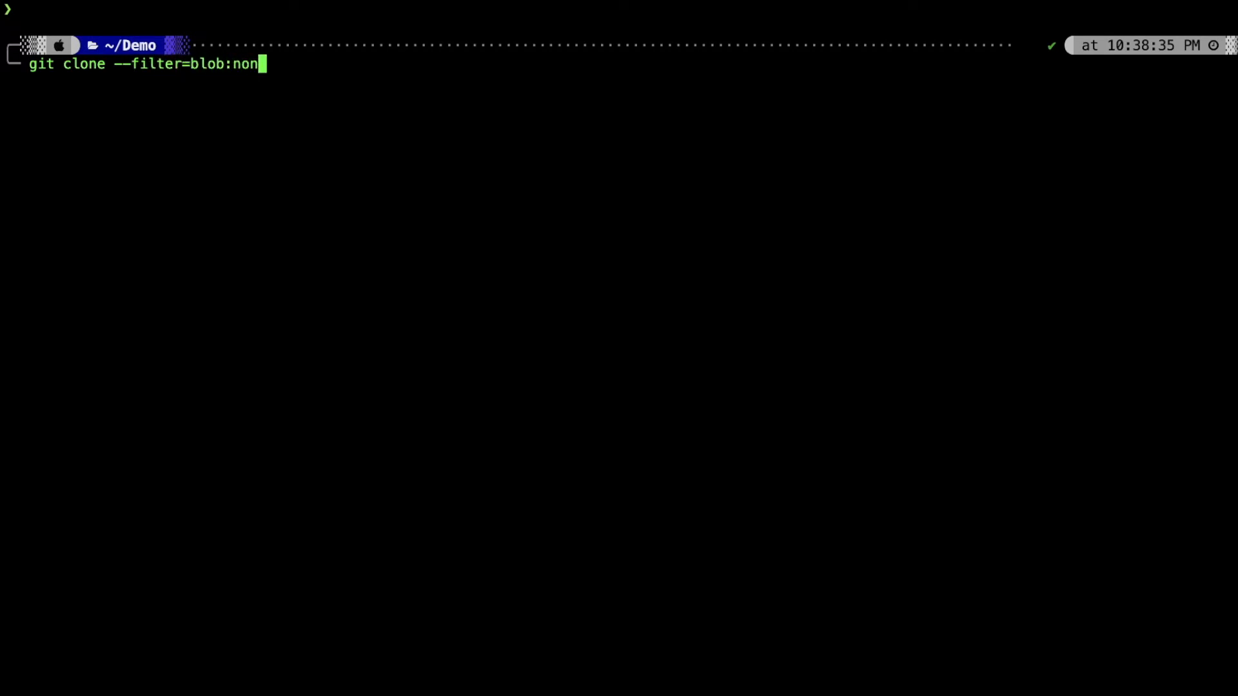
{"action": "type", "text": "e"}
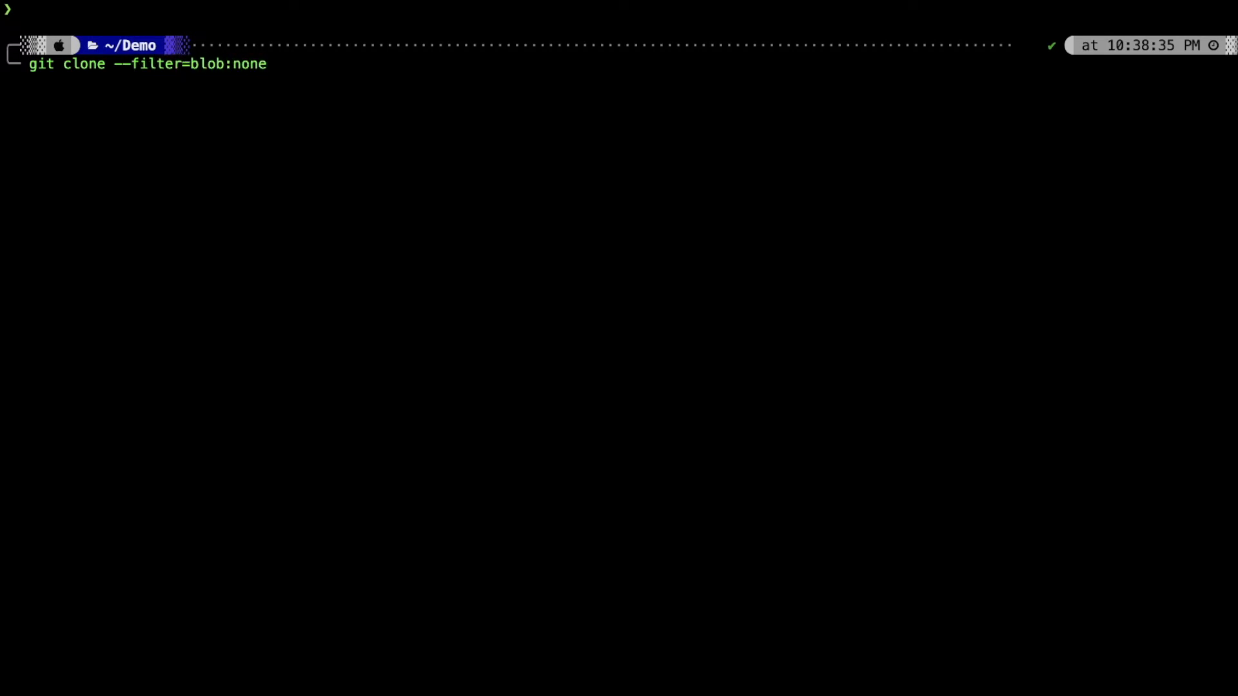
{"action": "type", "text": "--no-c"}
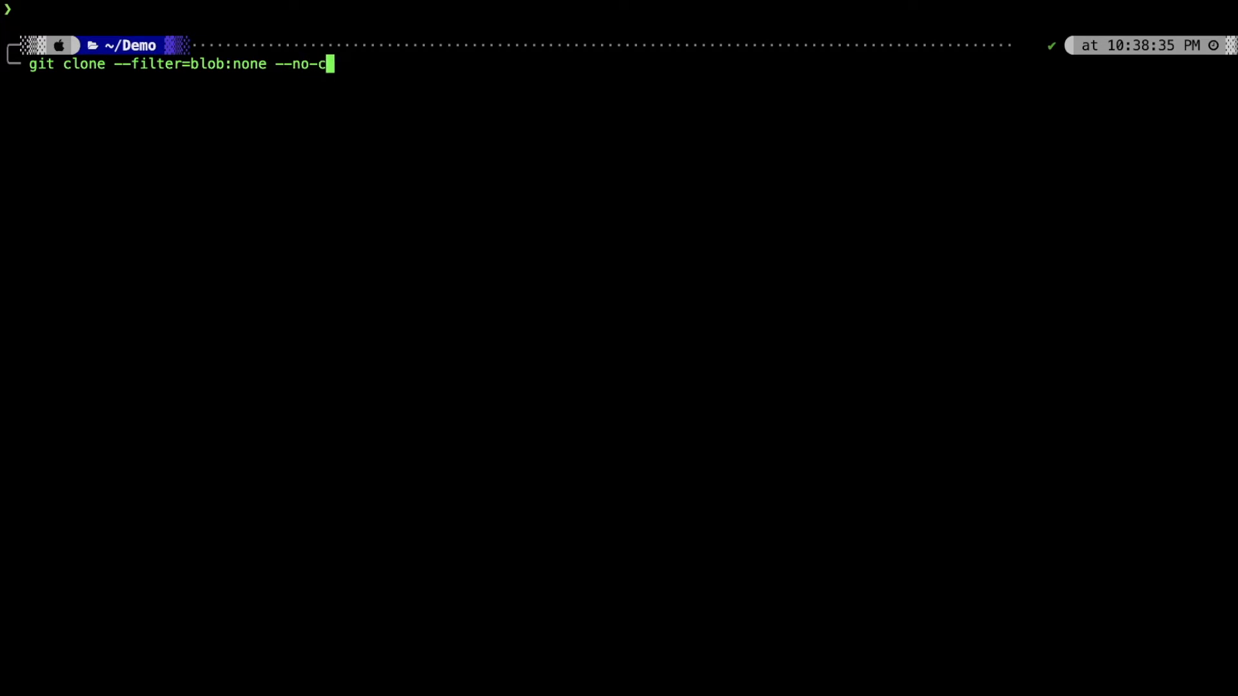
{"action": "type", "text": "heckout"}
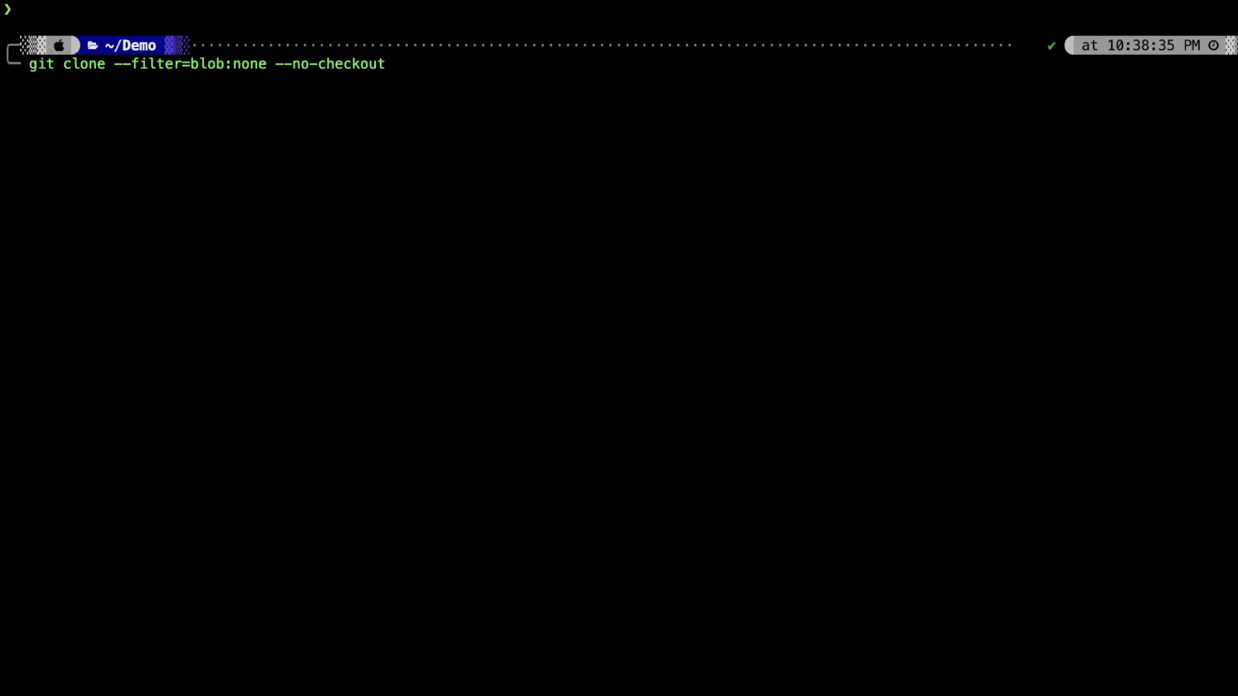
{"action": "type", "text": "--depth 1"}
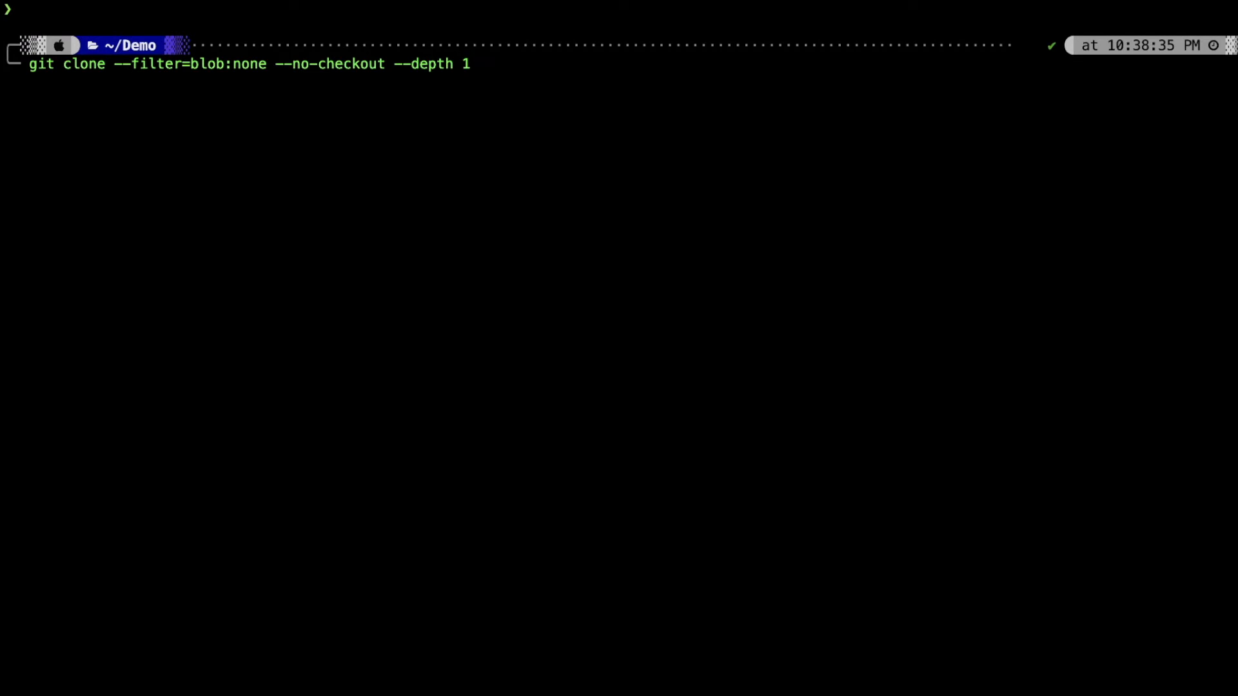
{"action": "mouse_move", "coordinate": [422, 247]}
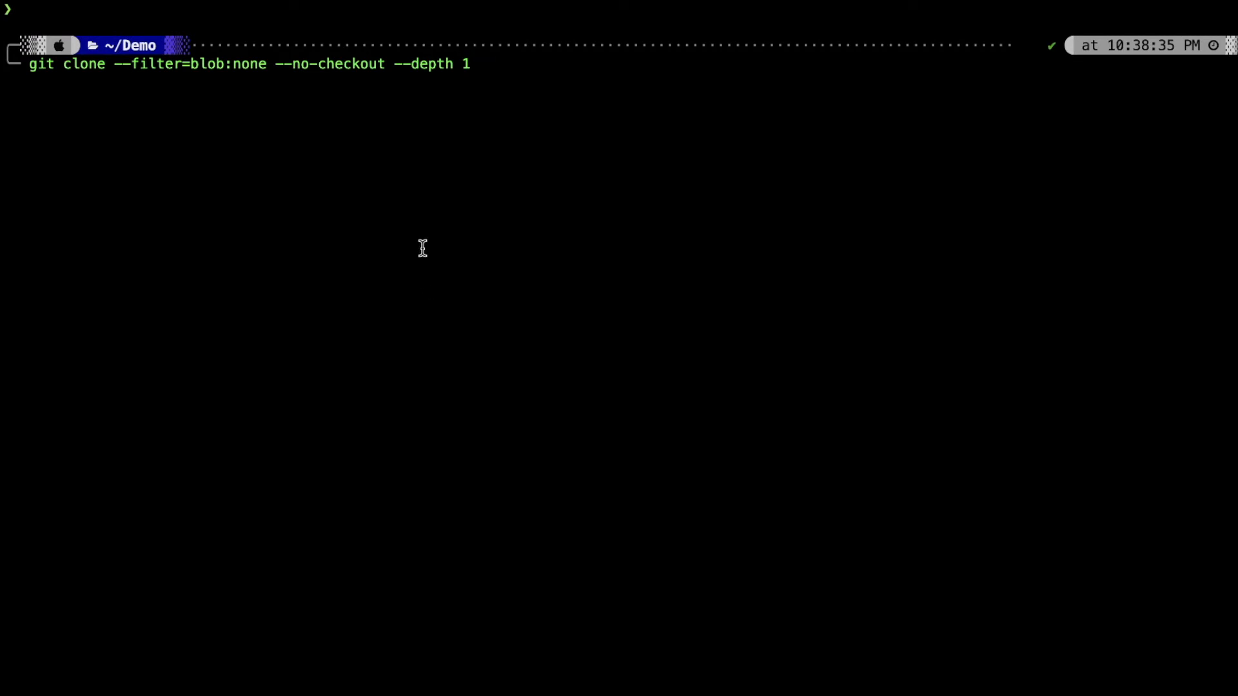
{"action": "type", "text": "https://github.com/nodejs/node.git"}
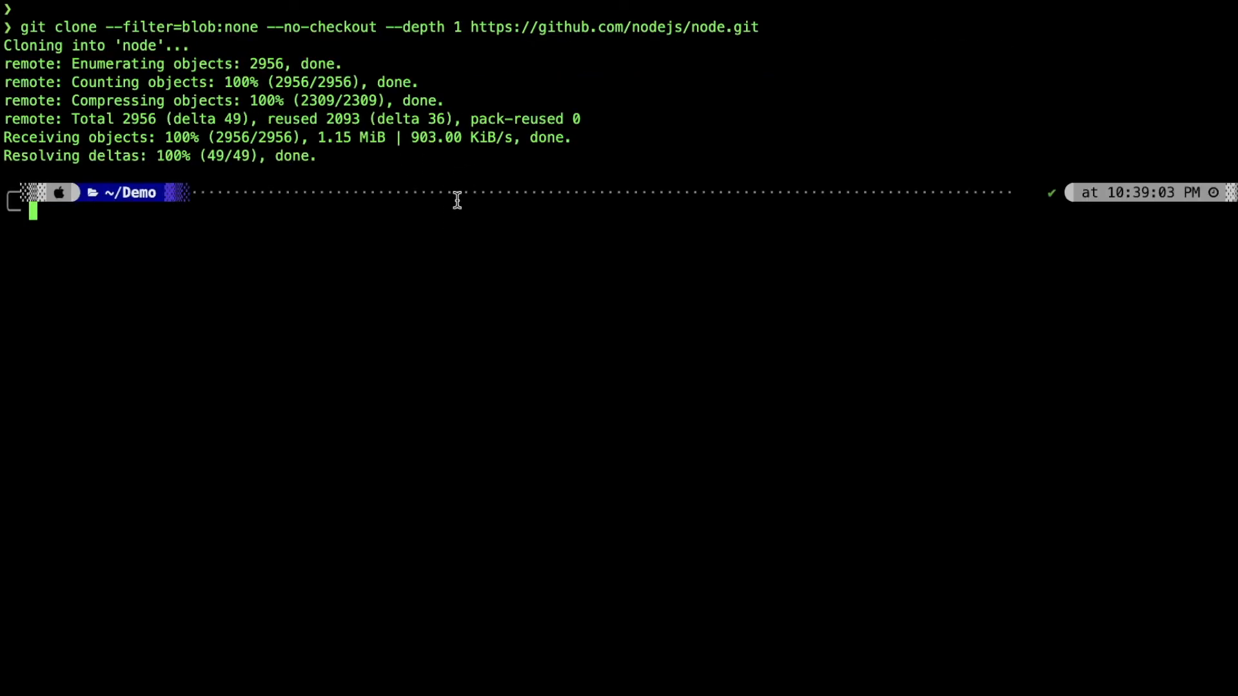
{"action": "type", "text": "cd no"}
{"action": "type", "text": "git check"}
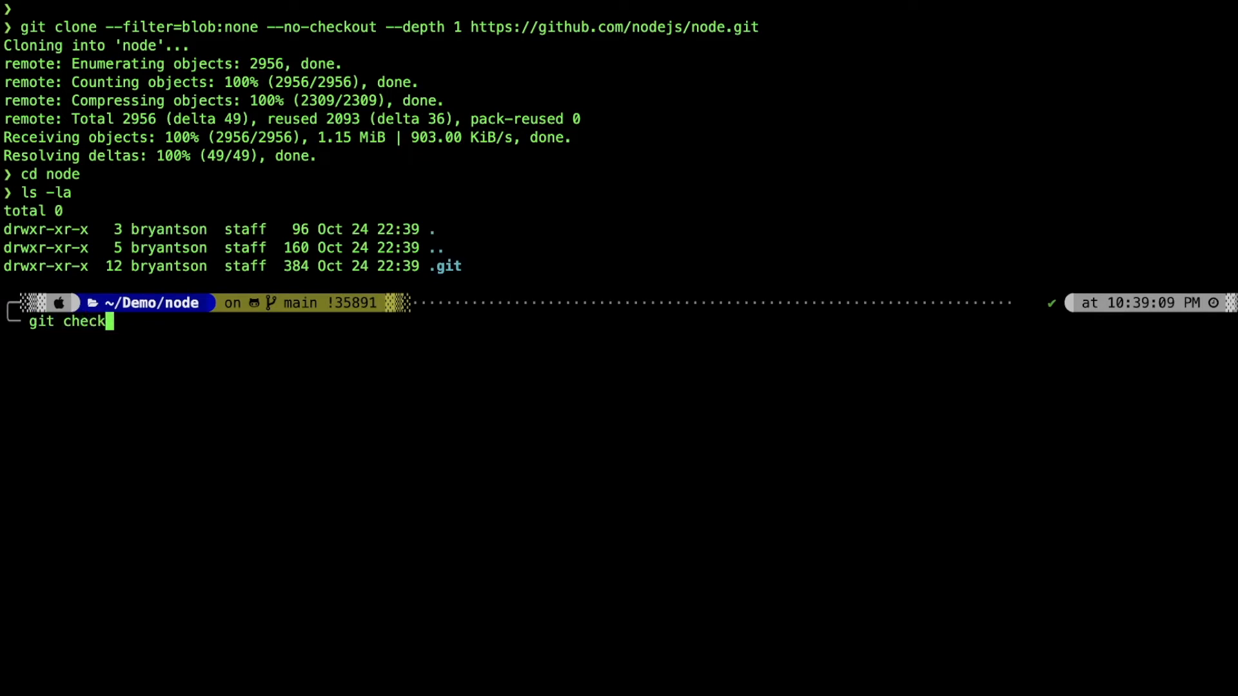
Step: Run git checkout main in the shallow clone and re-enter the node folder
{"action": "type", "text": "out main"}
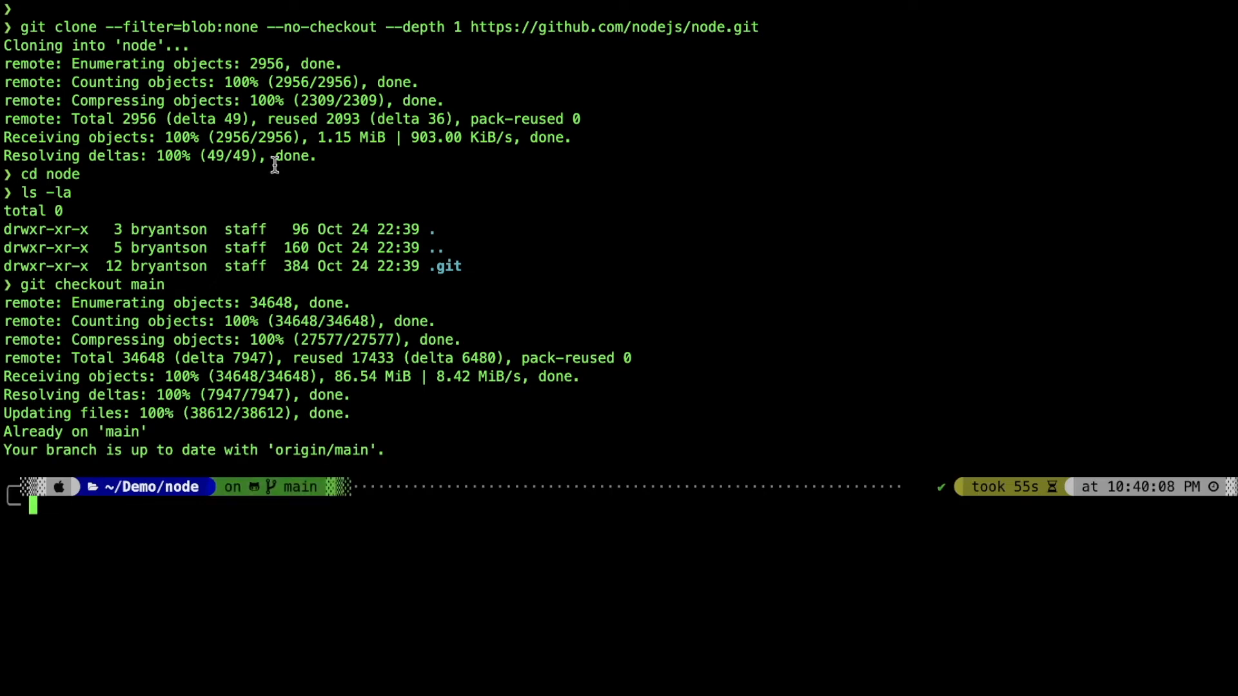
{"action": "type", "text": "cd node"}
{"action": "type", "text": "ls -la"}
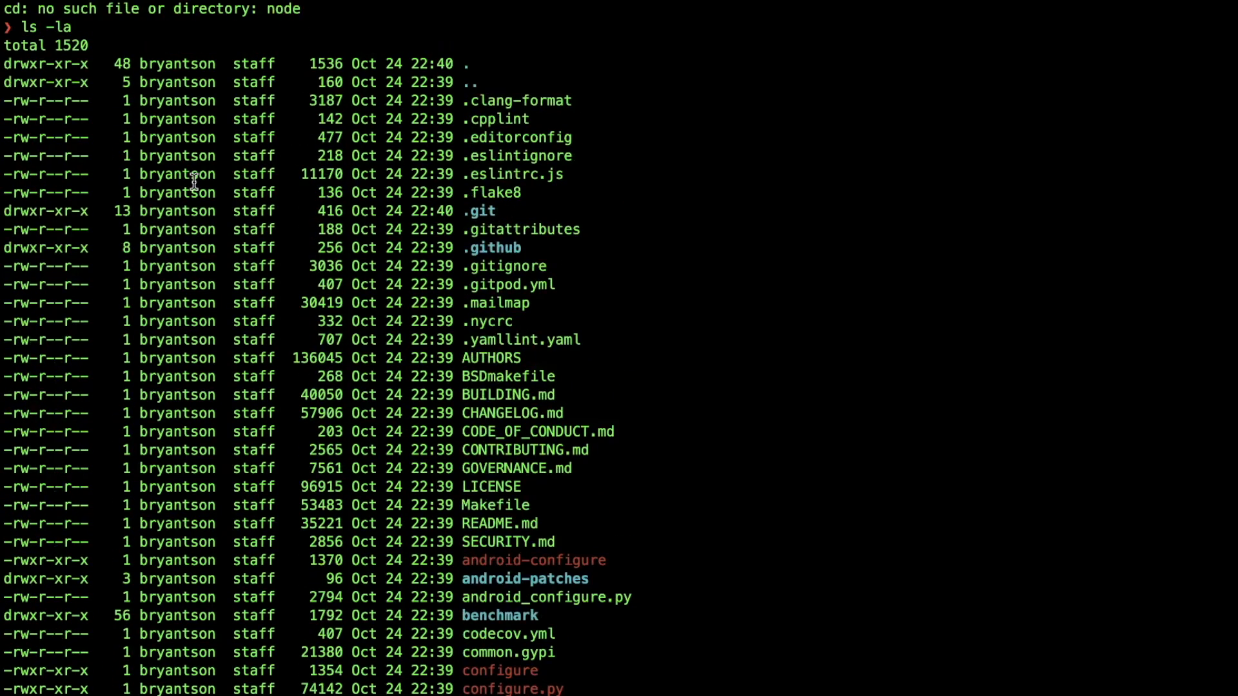
{"action": "scroll", "scroll_direction": "down", "scroll_amount": 3}
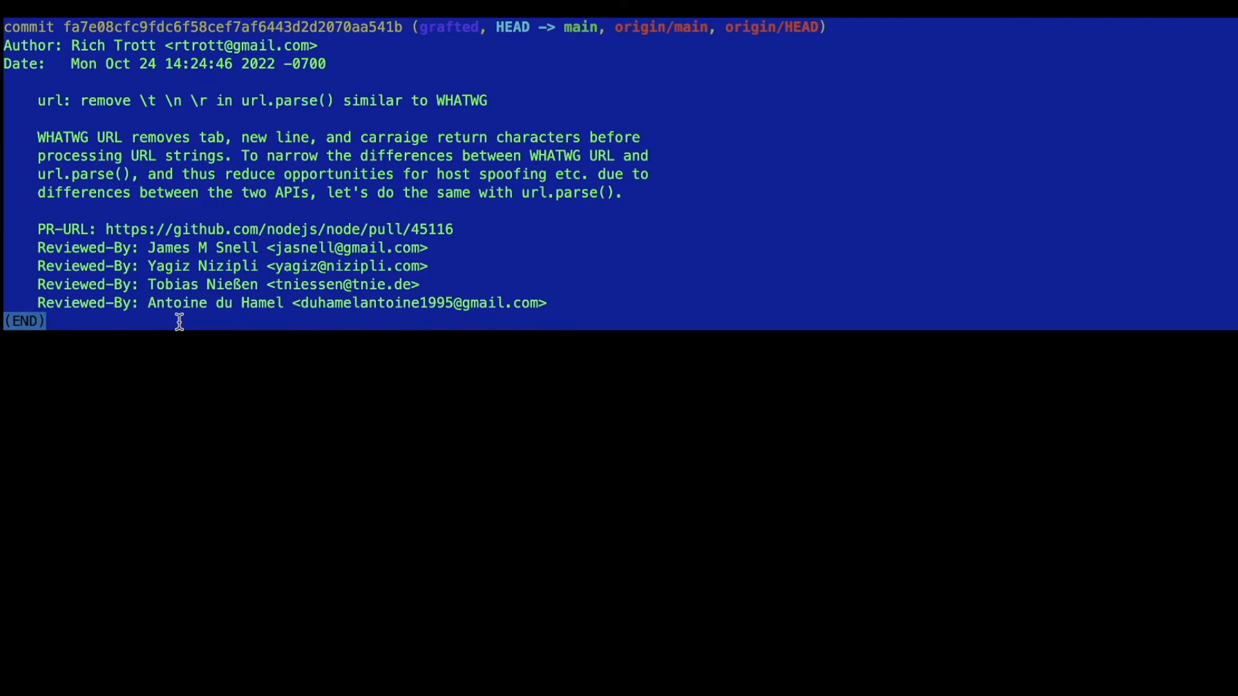
{"action": "key", "text": "q"}
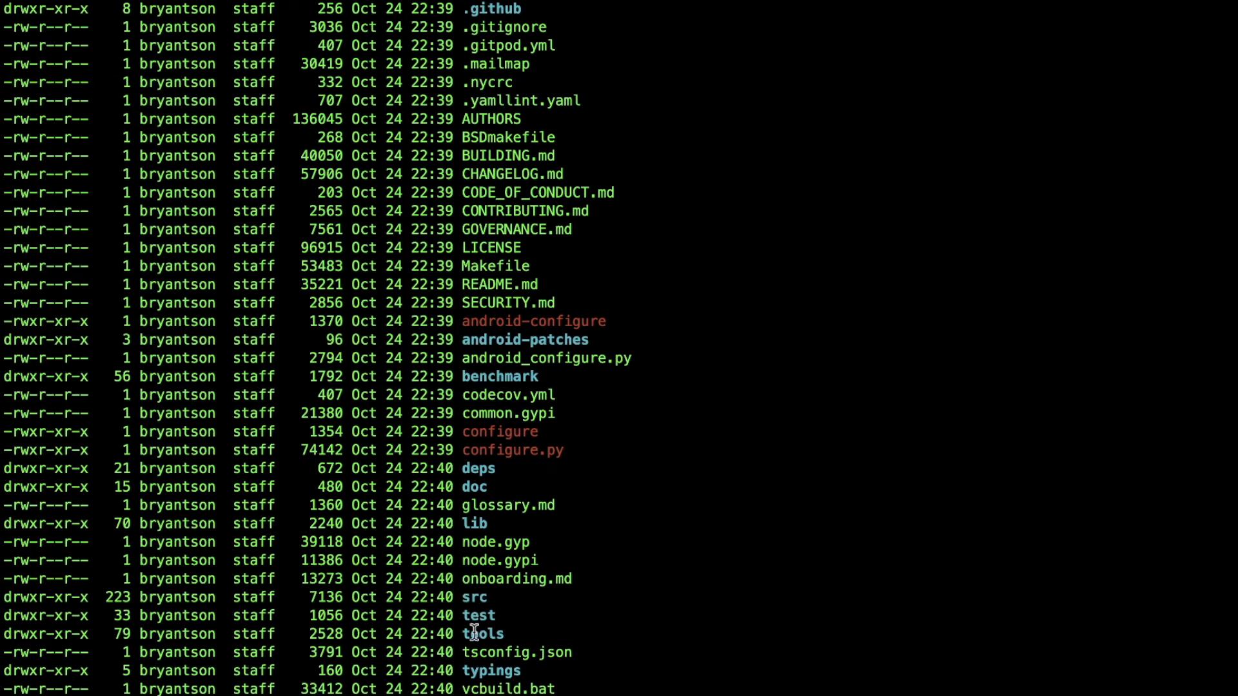
{"action": "double_click", "coordinate": [491, 670]}
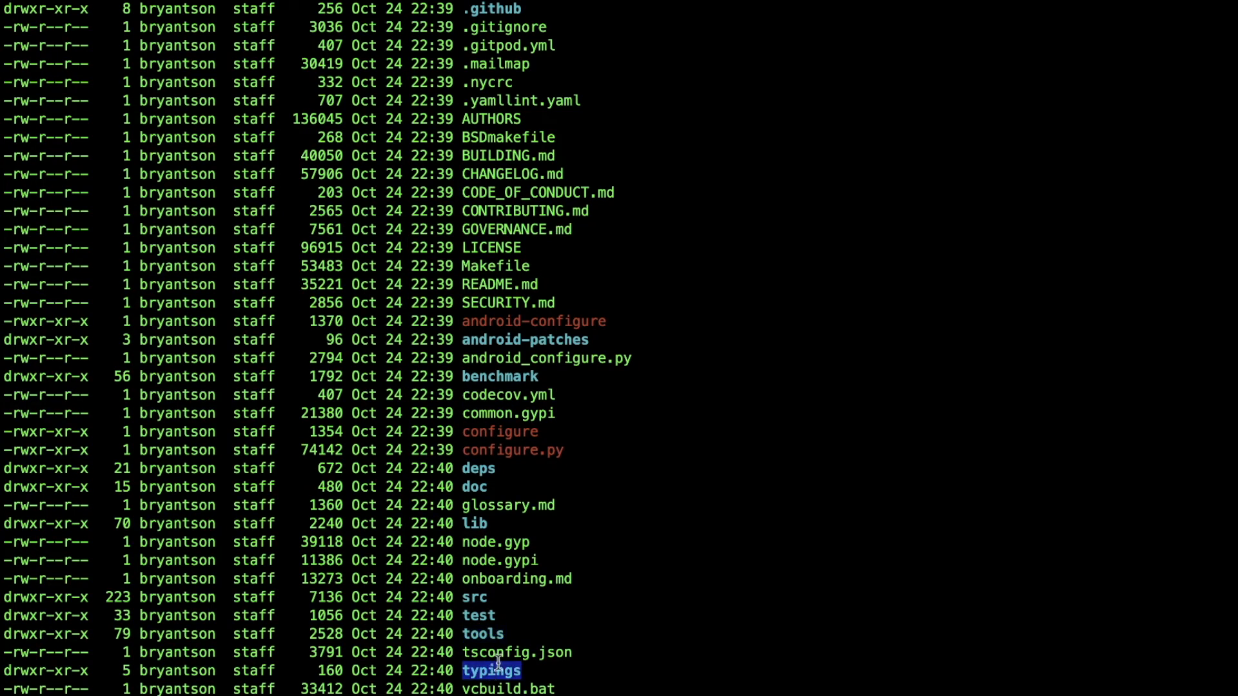
{"action": "mouse_move", "coordinate": [484, 375]}
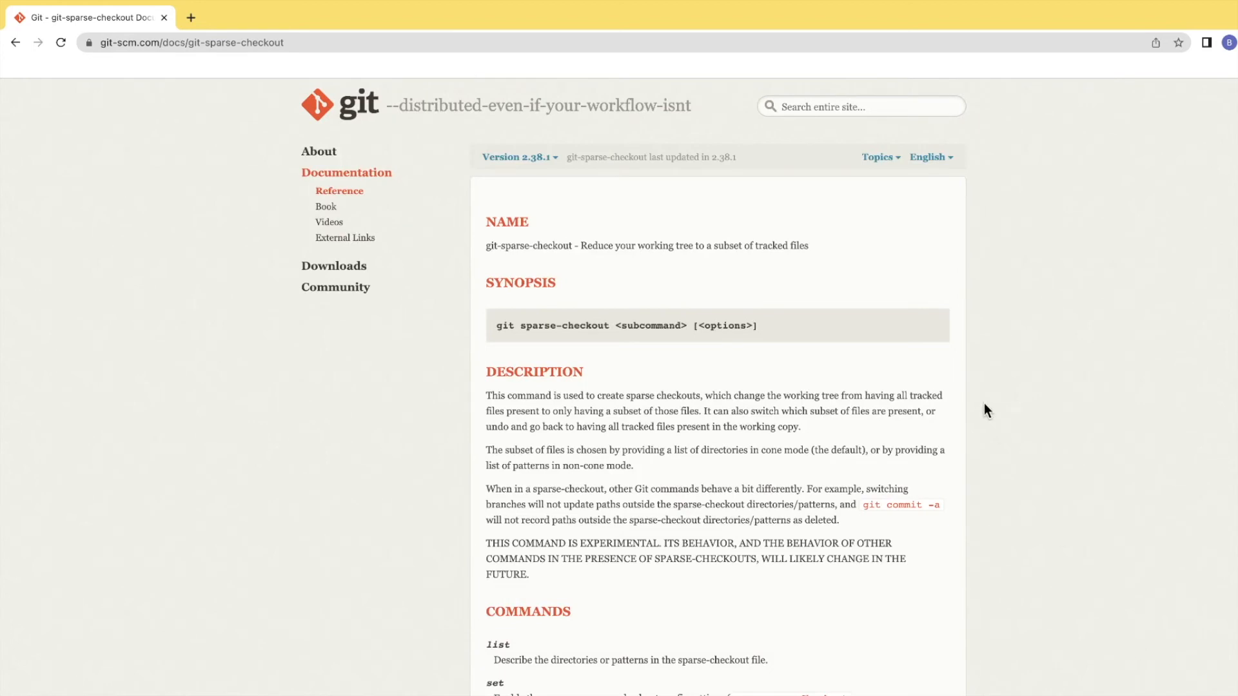
{"action": "mouse_move", "coordinate": [547, 333]}
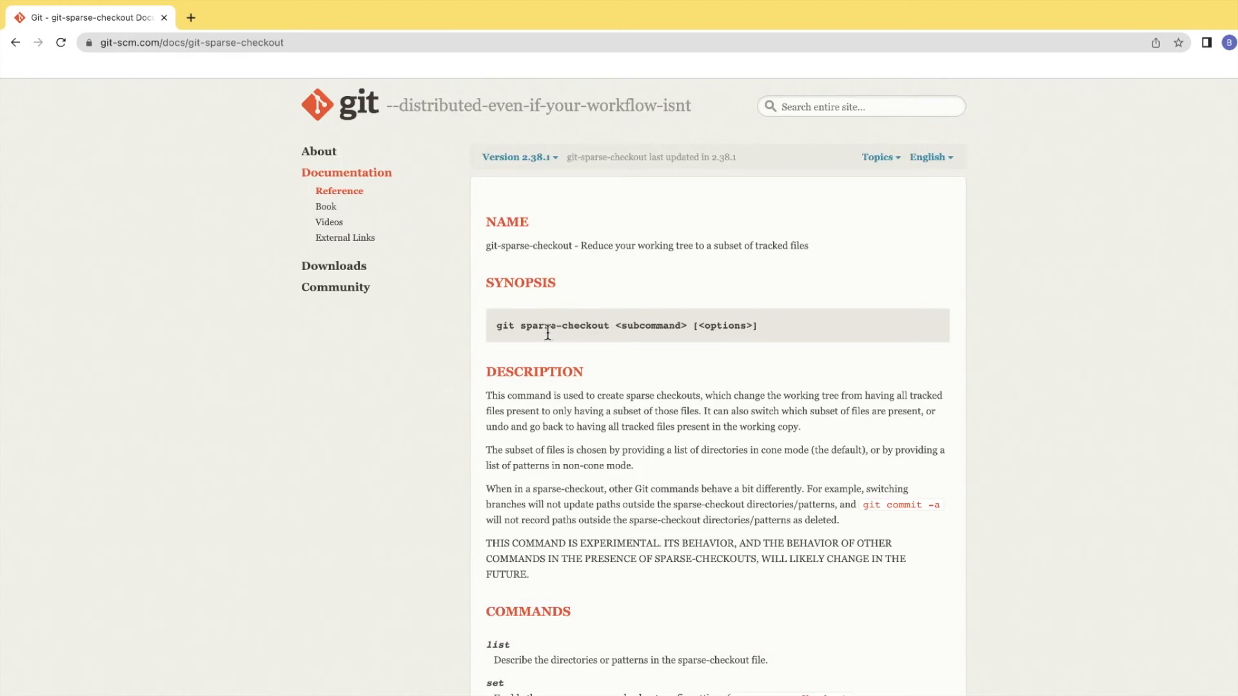
Step: Scroll the git sparse-checkout docs down to the EXAMPLES section
{"action": "scroll", "scroll_direction": "down", "scroll_amount": 3}
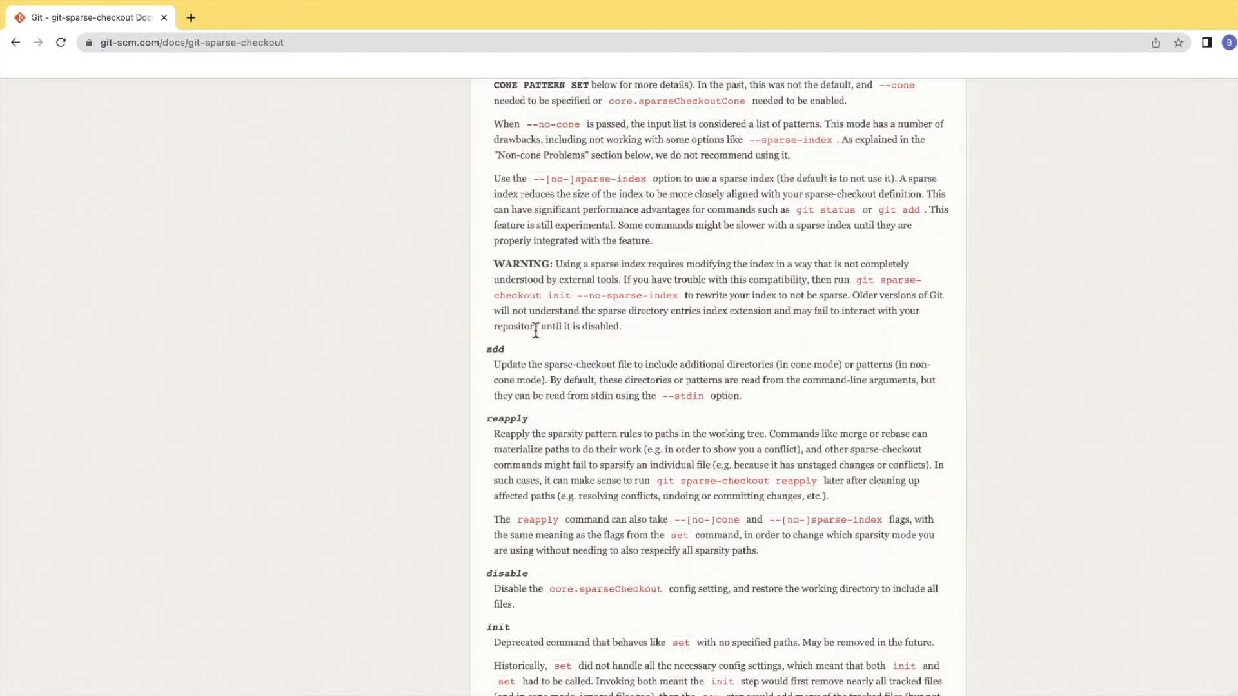
{"action": "scroll", "scroll_direction": "down", "scroll_amount": 3}
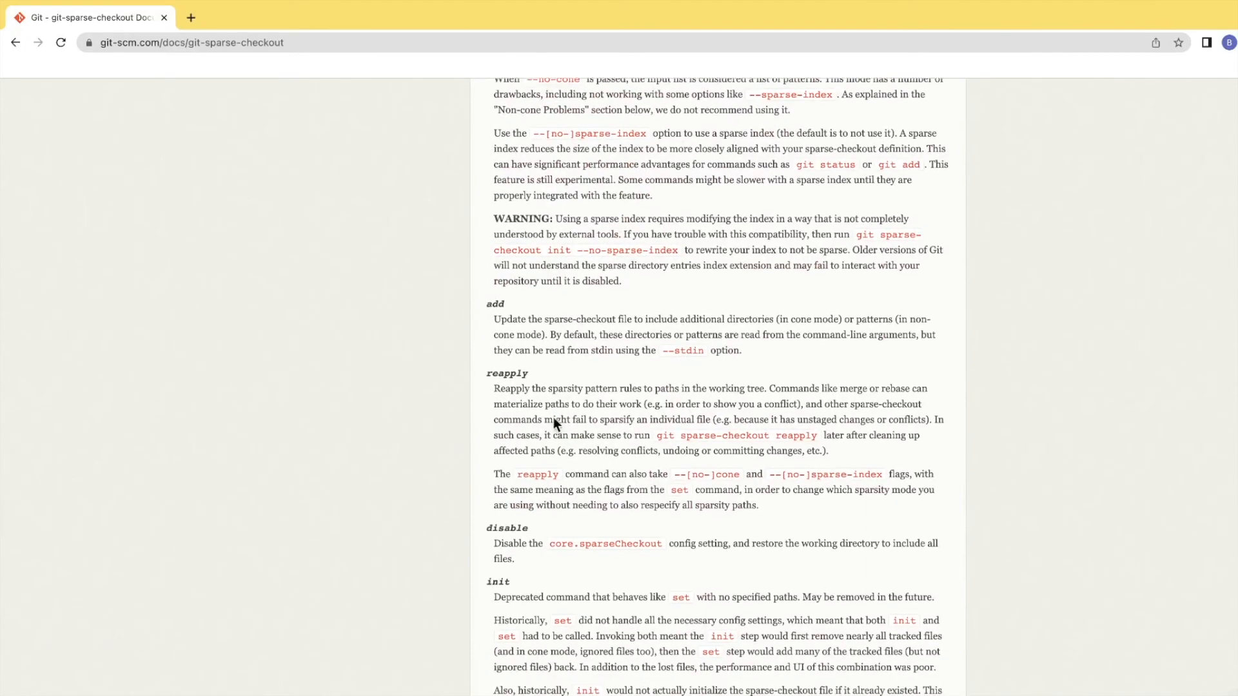
{"action": "scroll", "scroll_direction": "down", "scroll_amount": 3}
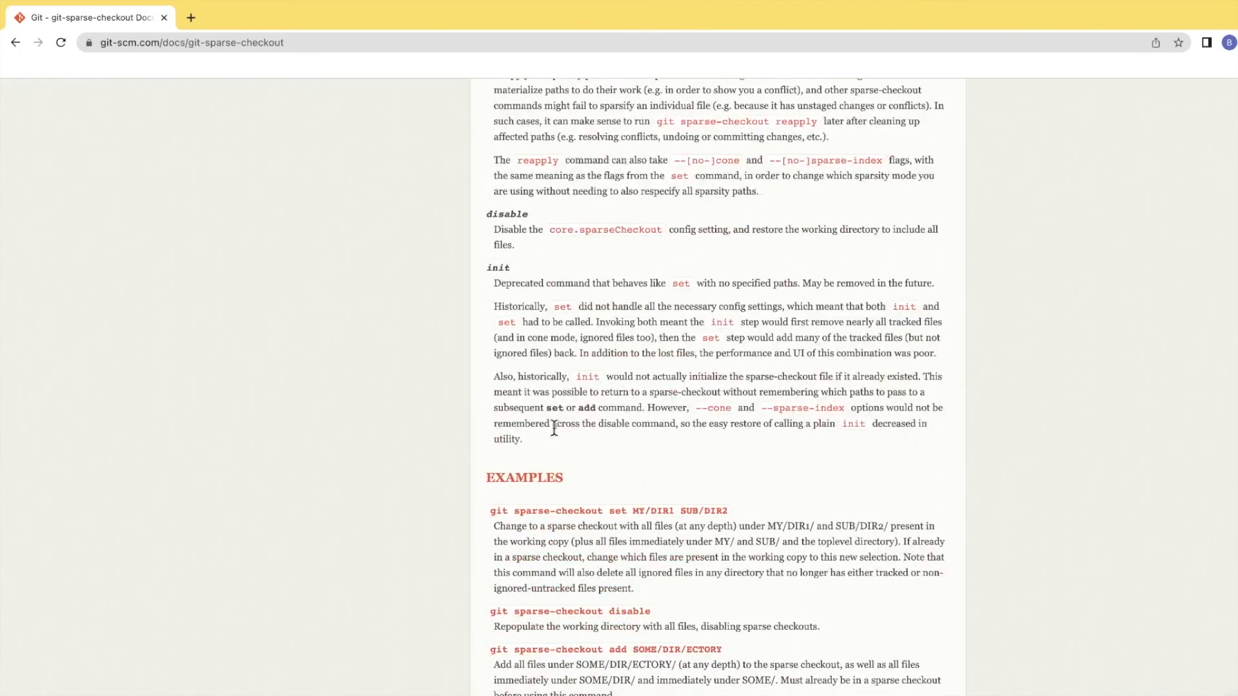
{"action": "scroll", "scroll_direction": "down", "scroll_amount": 3}
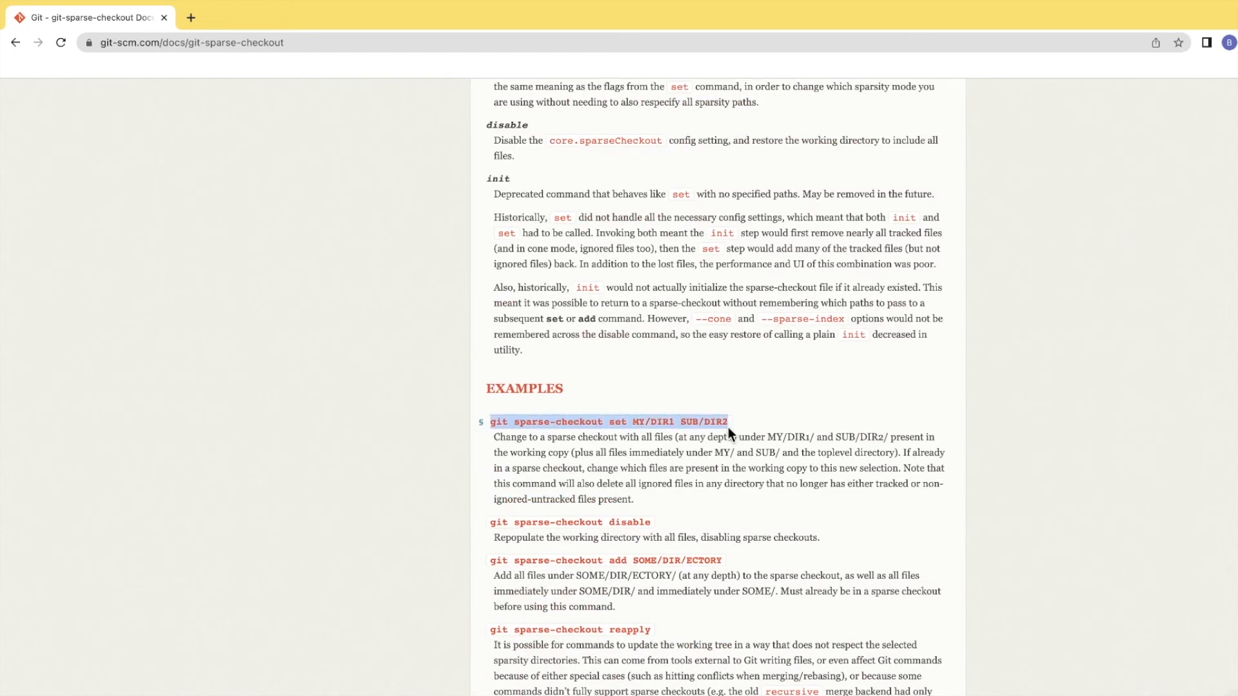
{"action": "scroll", "scroll_direction": "down", "scroll_amount": 3}
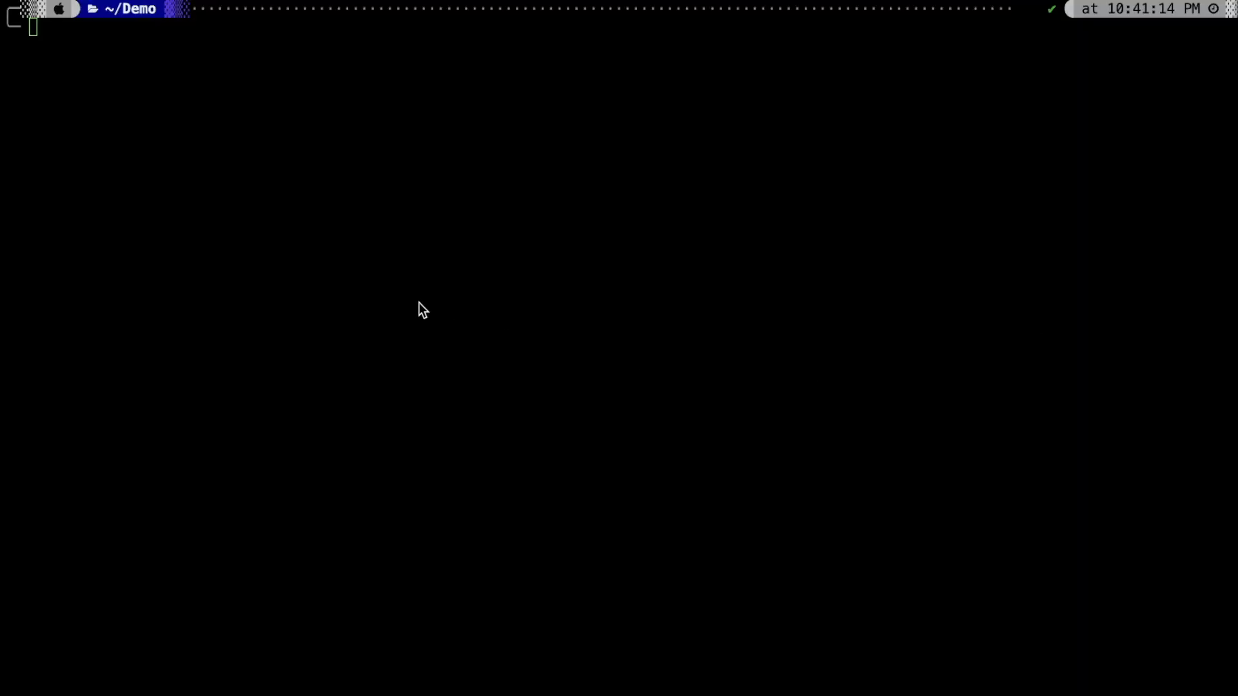
Step: Run ls, then git clone --filter=blob:none --no-checkout --depth 1 of node.git and cd node
{"action": "type", "text": "ls"}
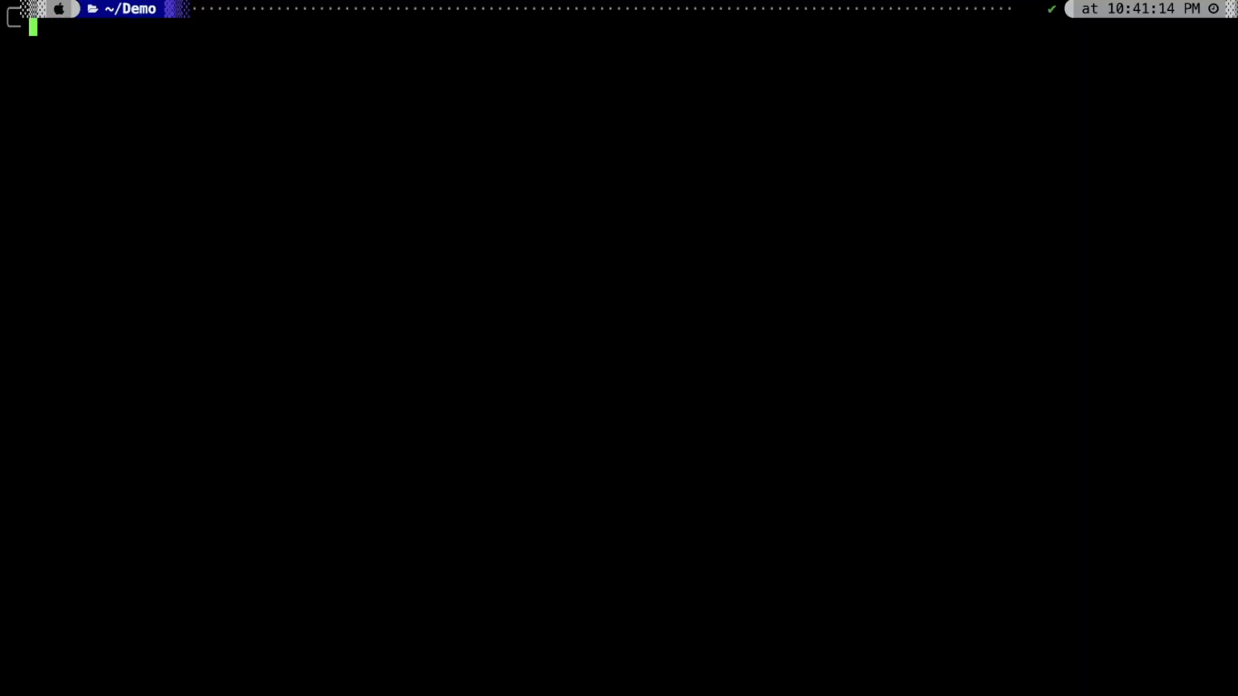
{"action": "type", "text": "git clo"}
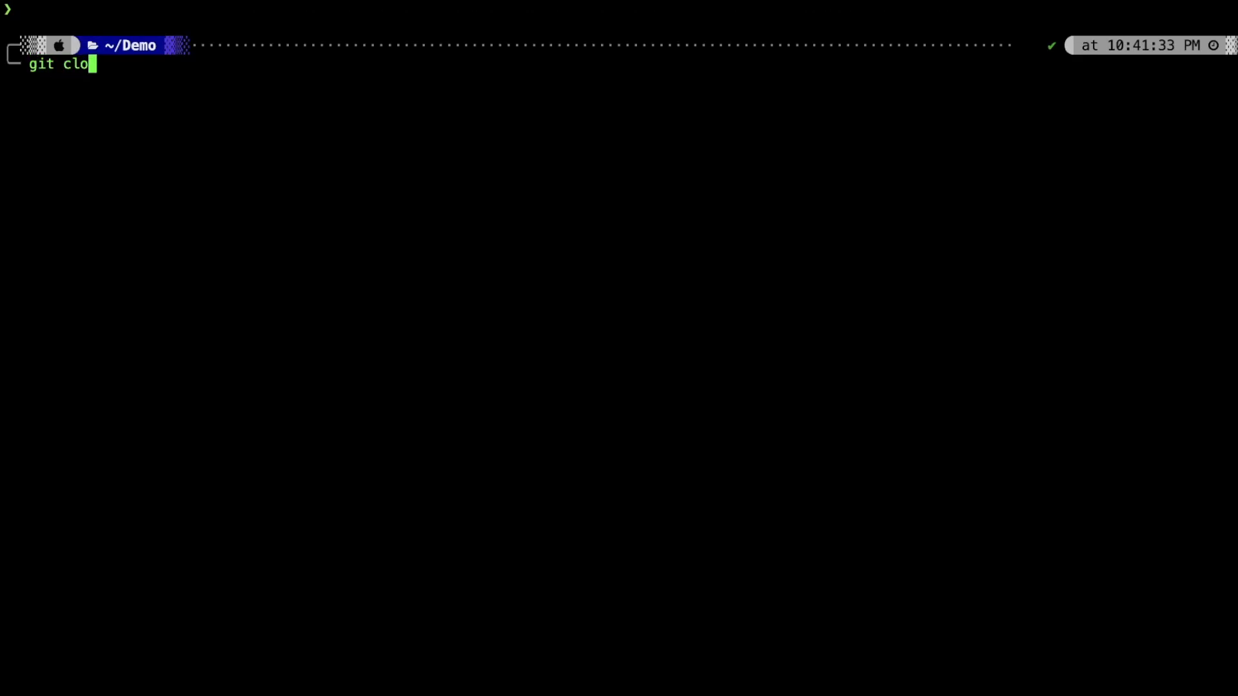
{"action": "type", "text": "ne --filter="}
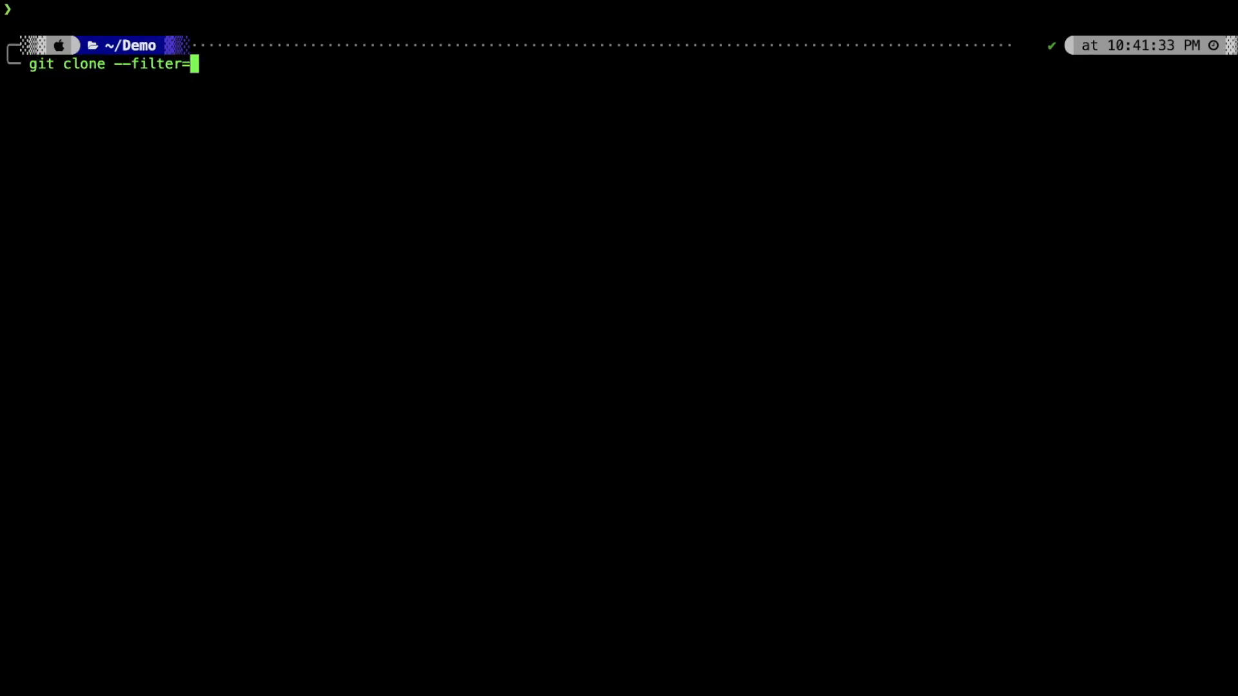
{"action": "type", "text": "blob:n"}
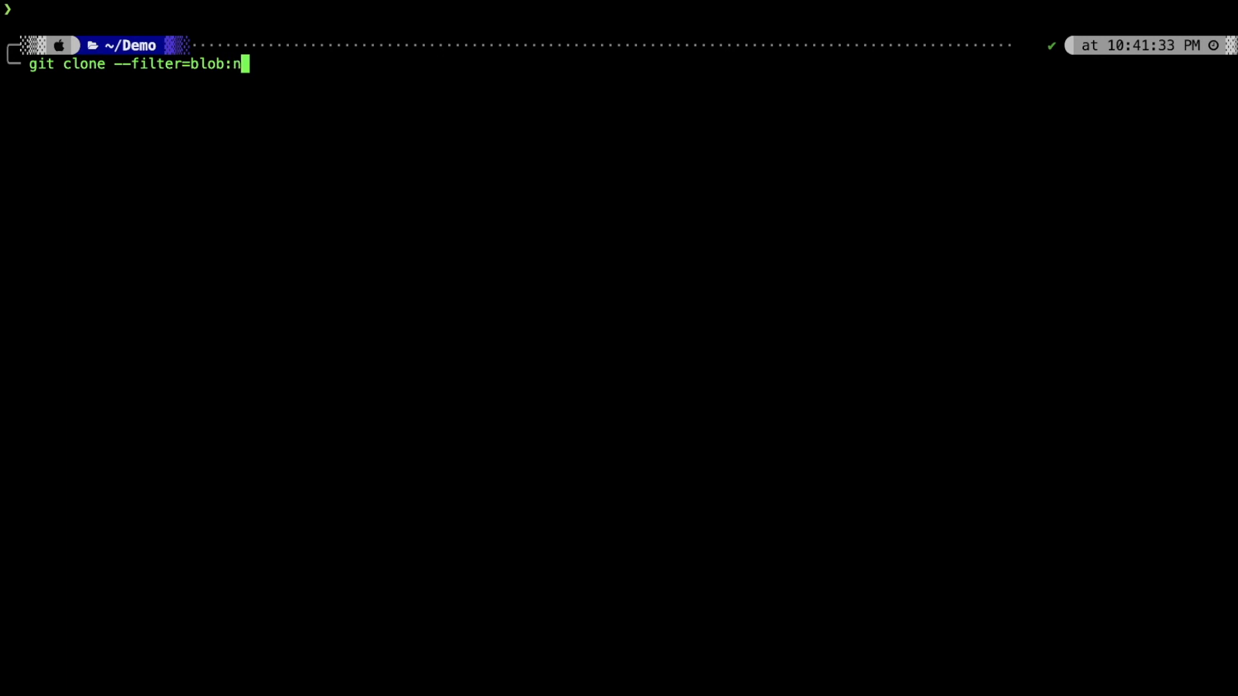
{"action": "type", "text": "one --no"}
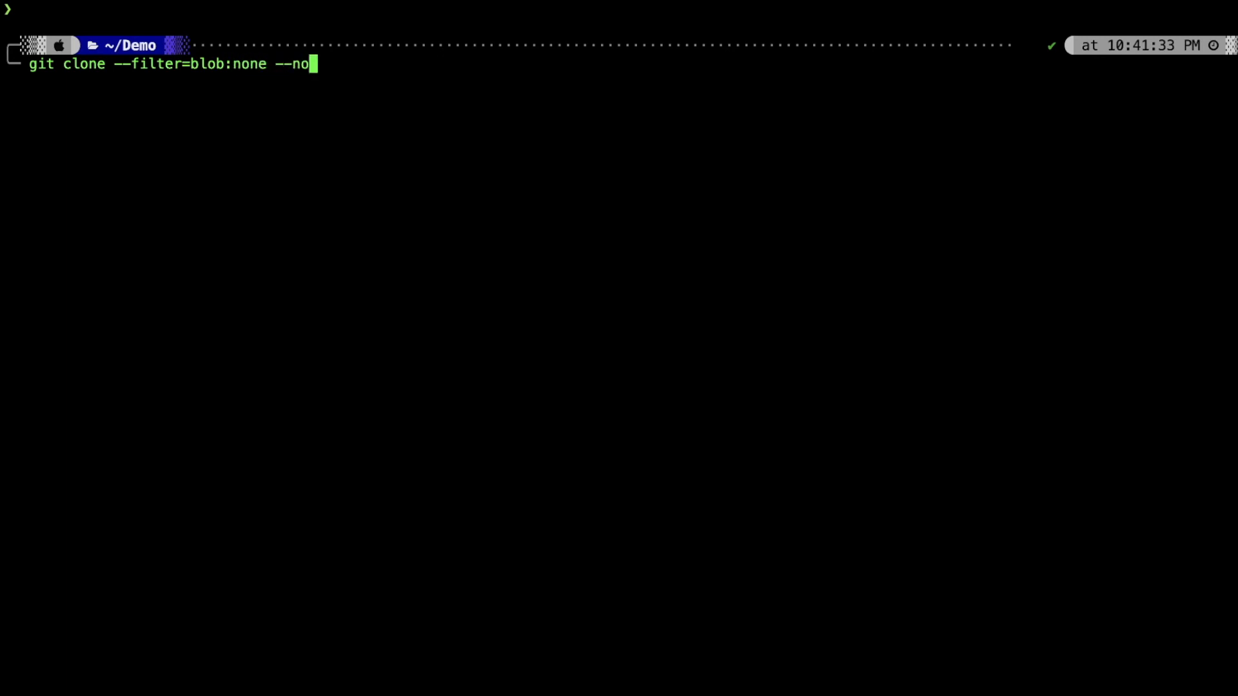
{"action": "type", "text": "checkout --"}
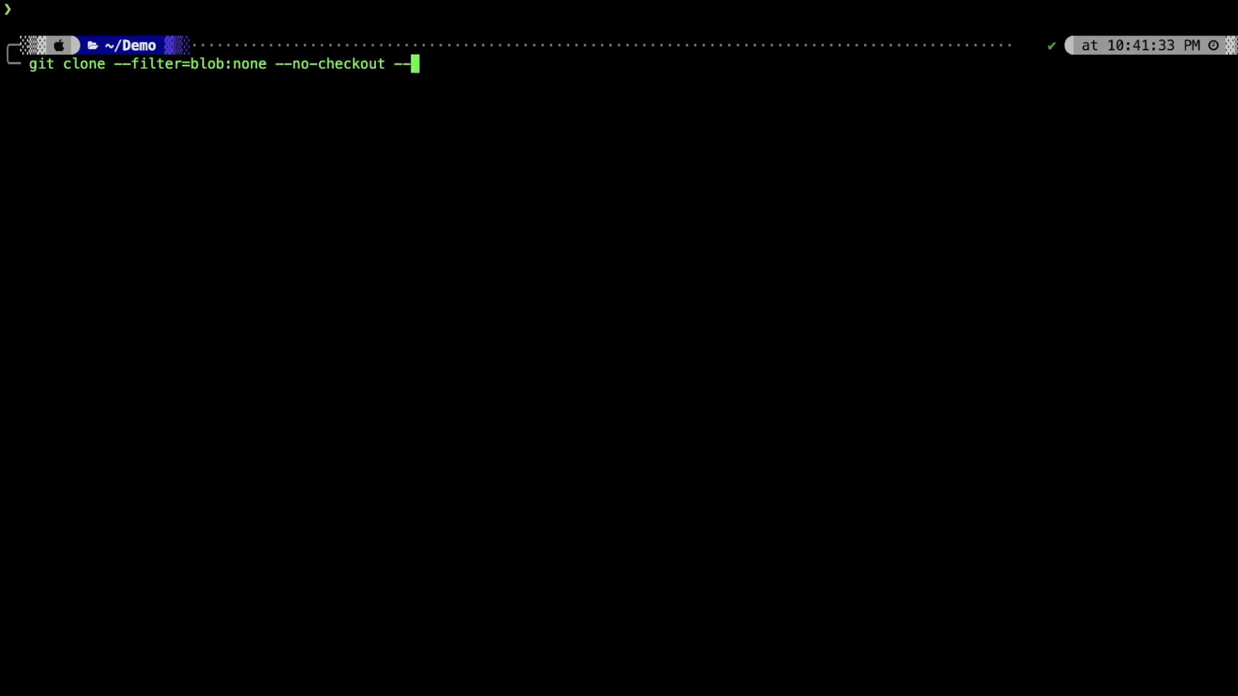
{"action": "type", "text": "depth 1 https://github.com/nodejs/node.git"}
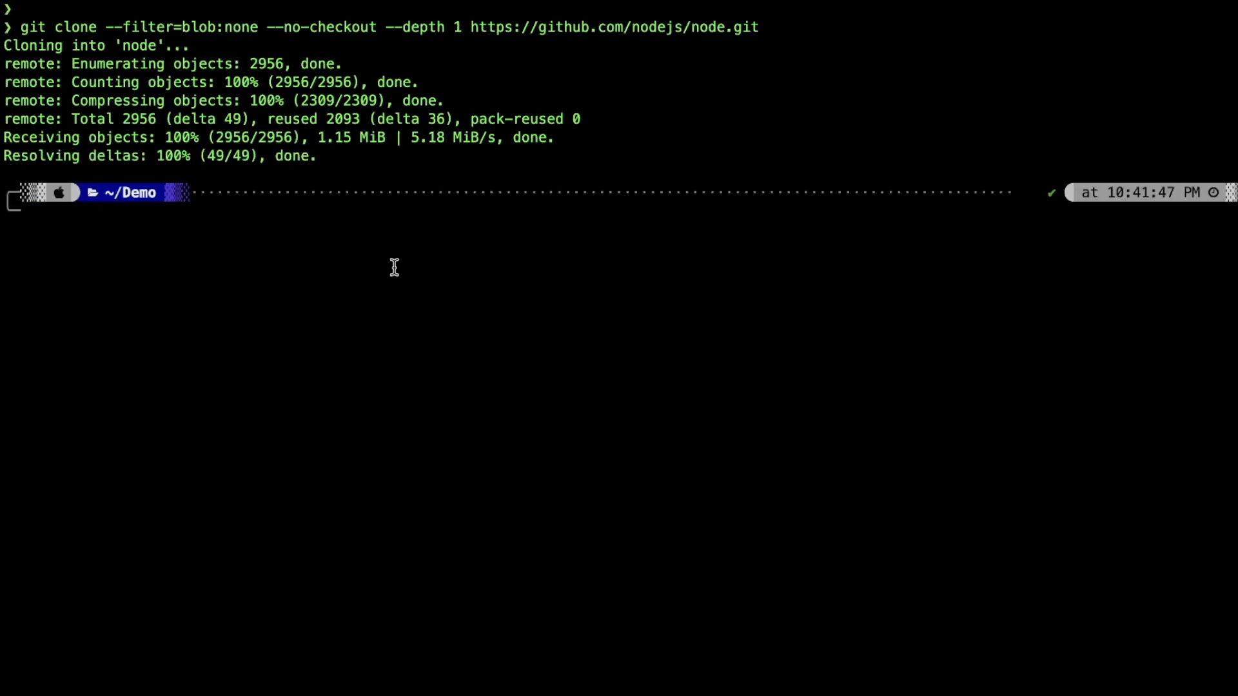
{"action": "type", "text": "cd node"}
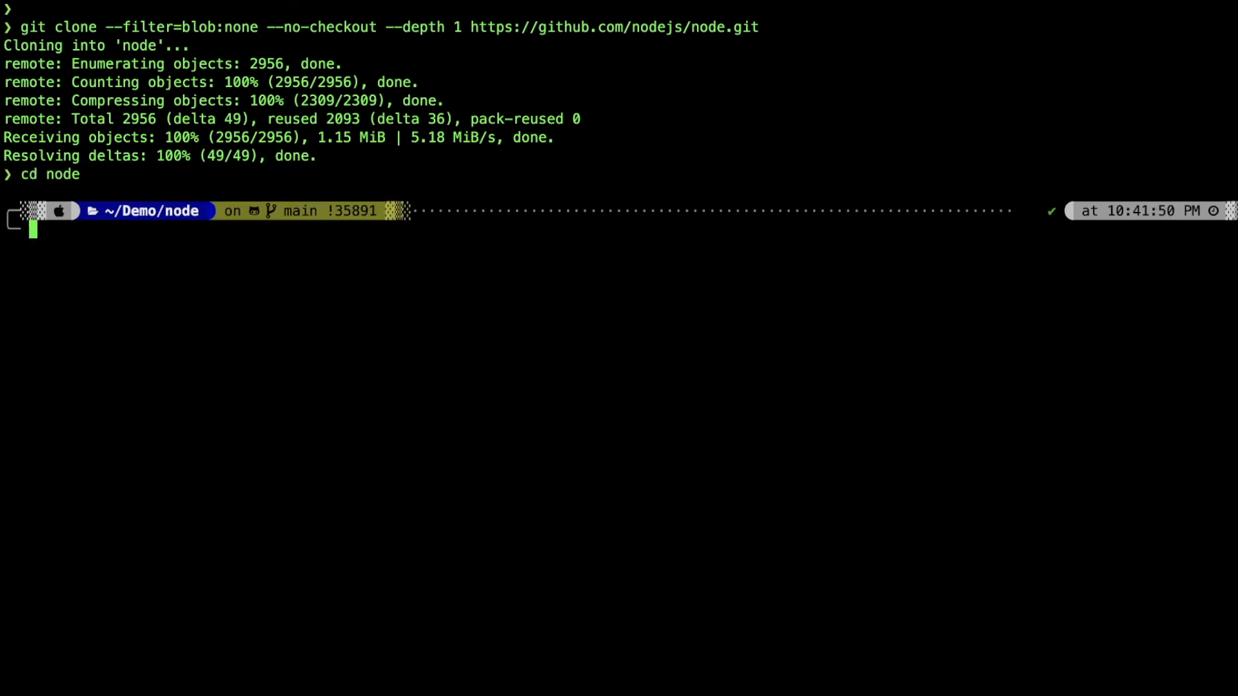
Step: List the clone contents showing only .git, then initialise sparse checkout in cone mode
{"action": "type", "text": "ls -la"}
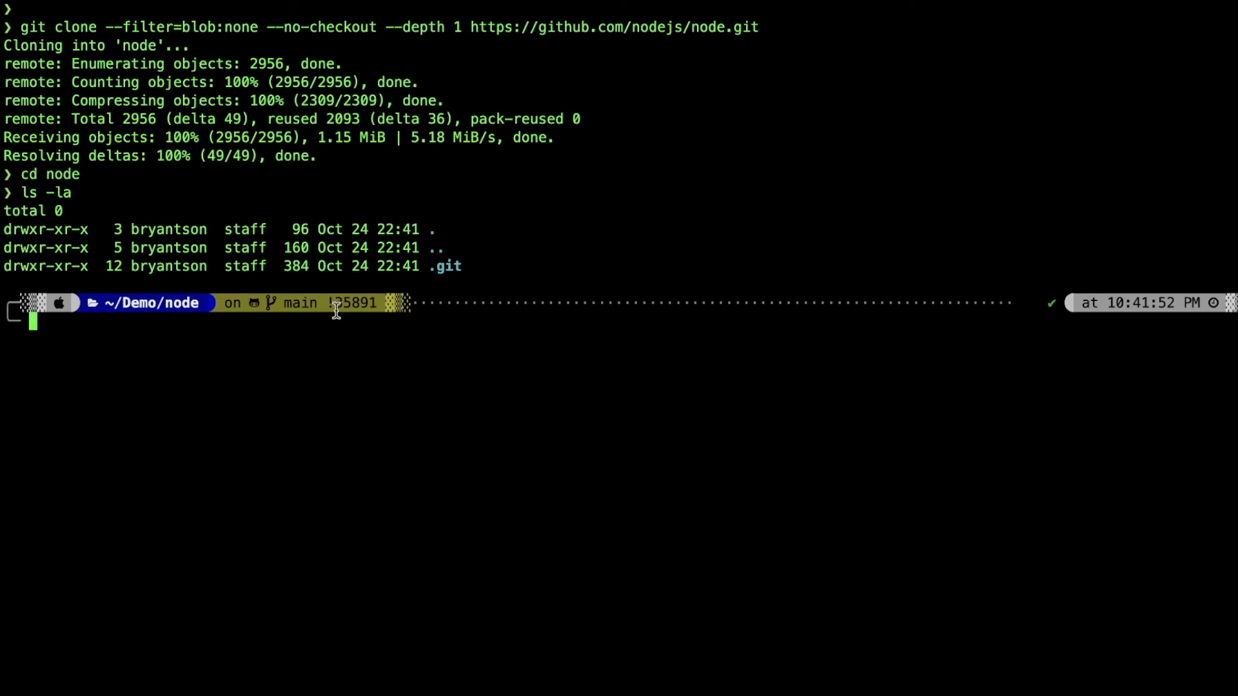
{"action": "type", "text": "git sp"}
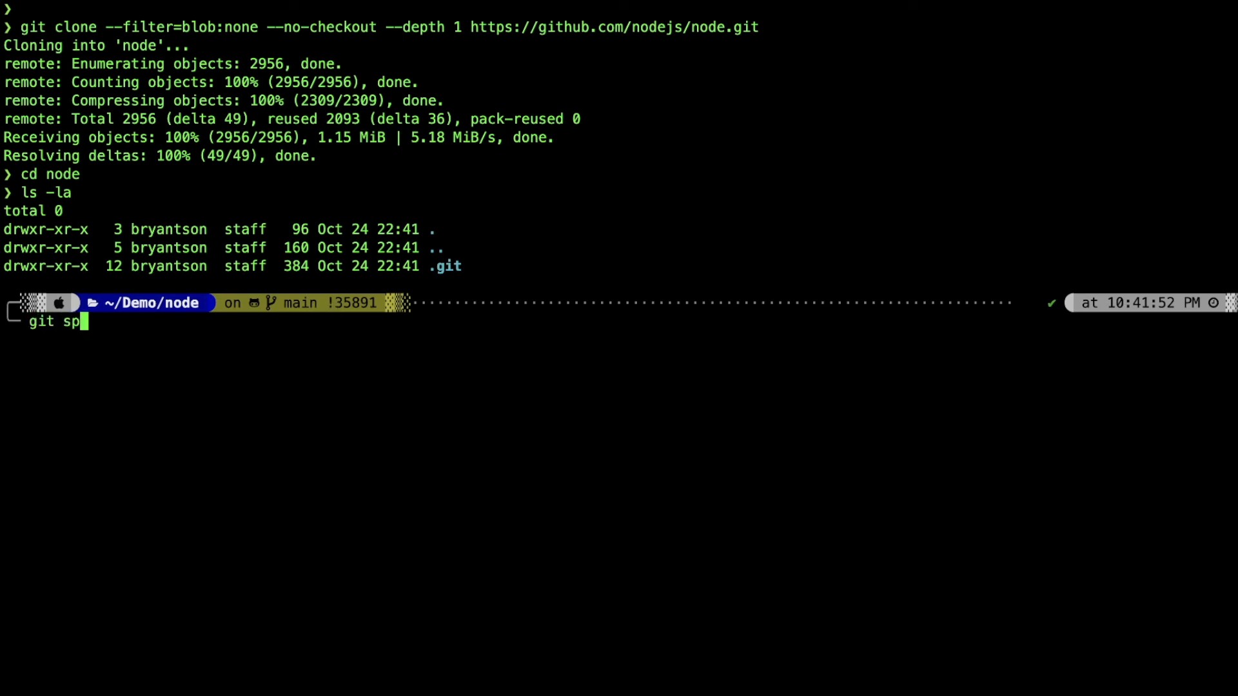
{"action": "type", "text": "arse-checko"}
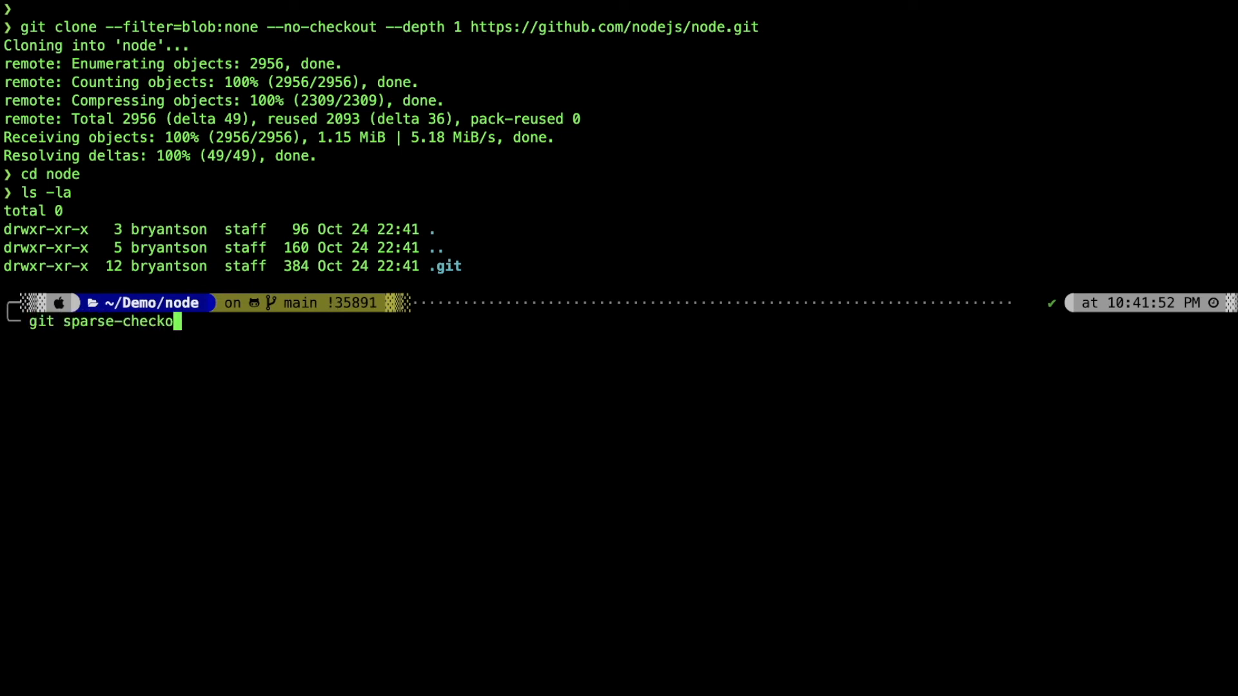
{"action": "type", "text": "ut init --cone"}
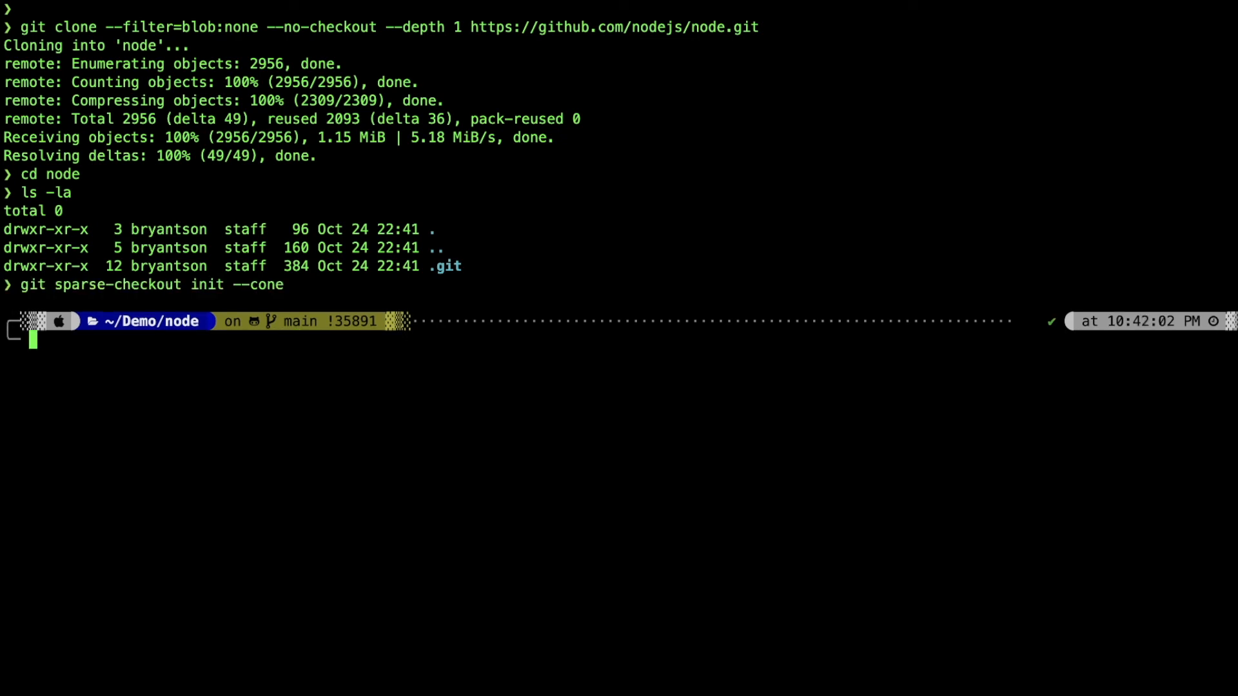
Step: Set the sparse-checkout paths to doc/api_assets and benchmark and begin checking out main
{"action": "type", "text": "git sp"}
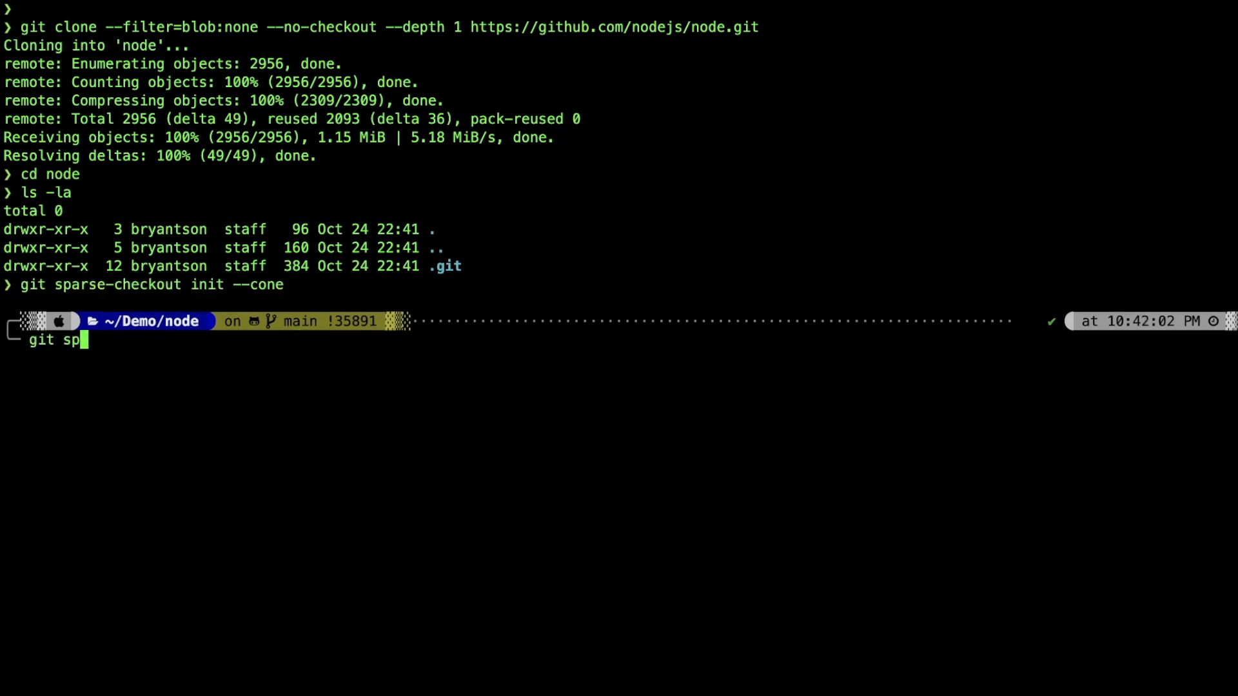
{"action": "type", "text": "arse-checkout"}
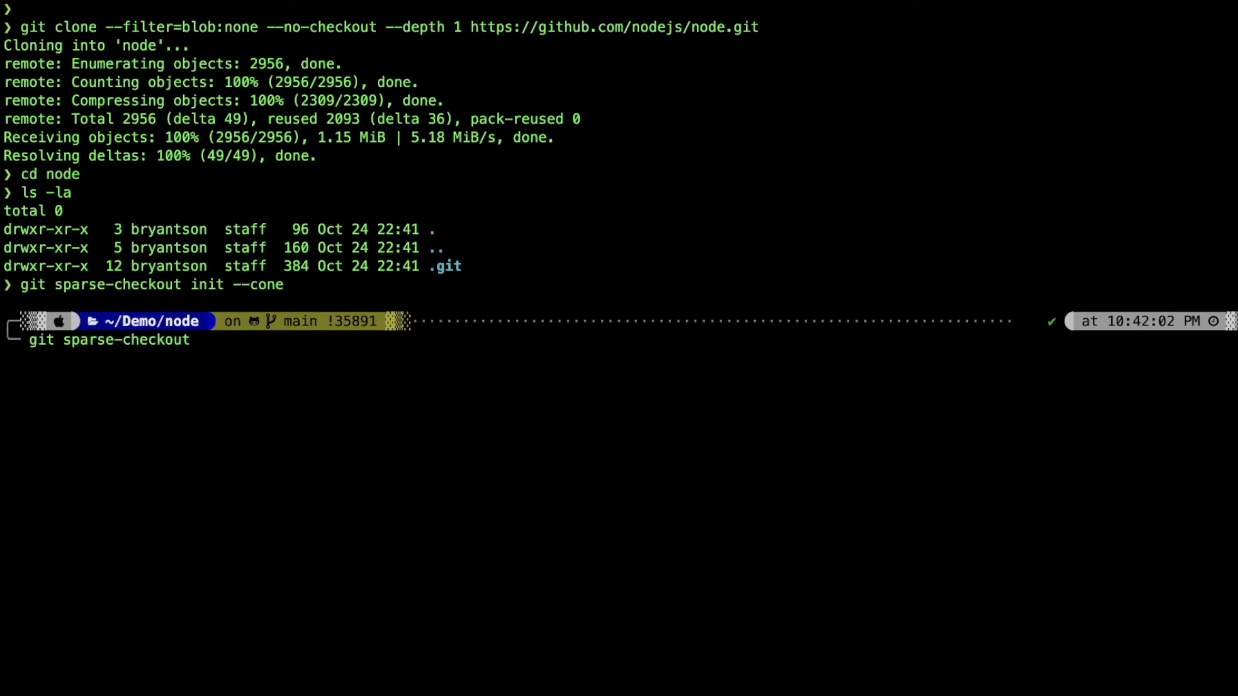
{"action": "type", "text": "set"}
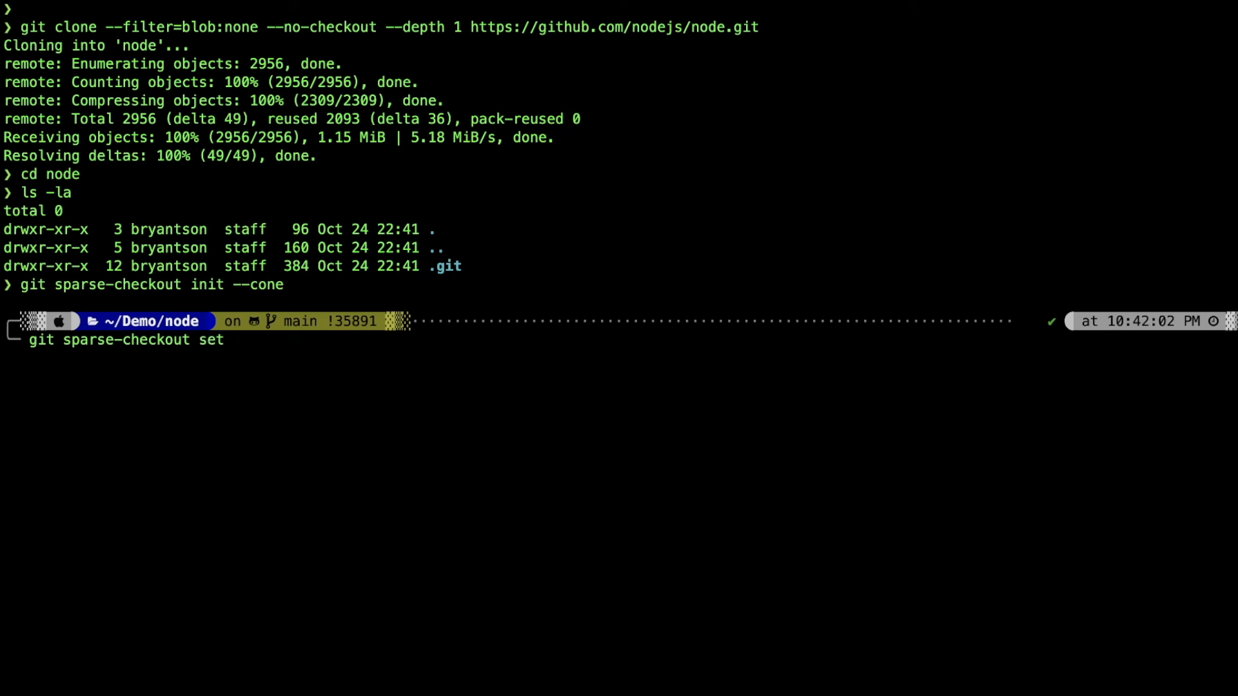
{"action": "type", "text": "doc"}
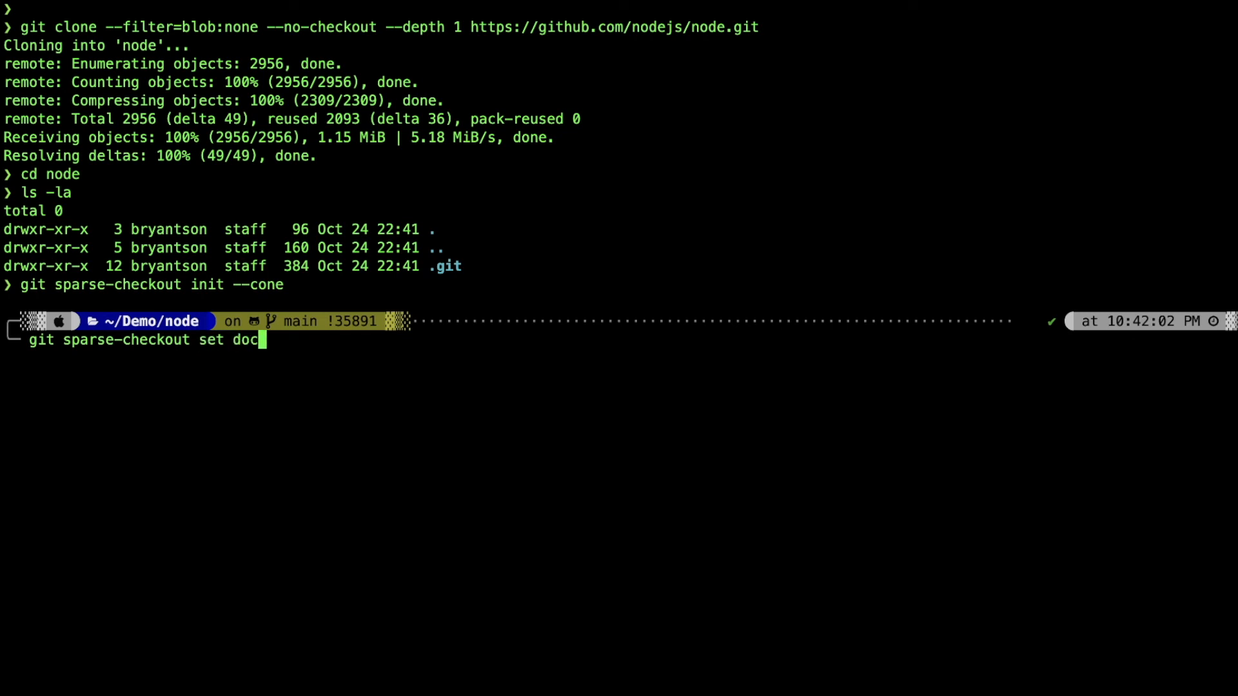
{"action": "type", "text": "/api"}
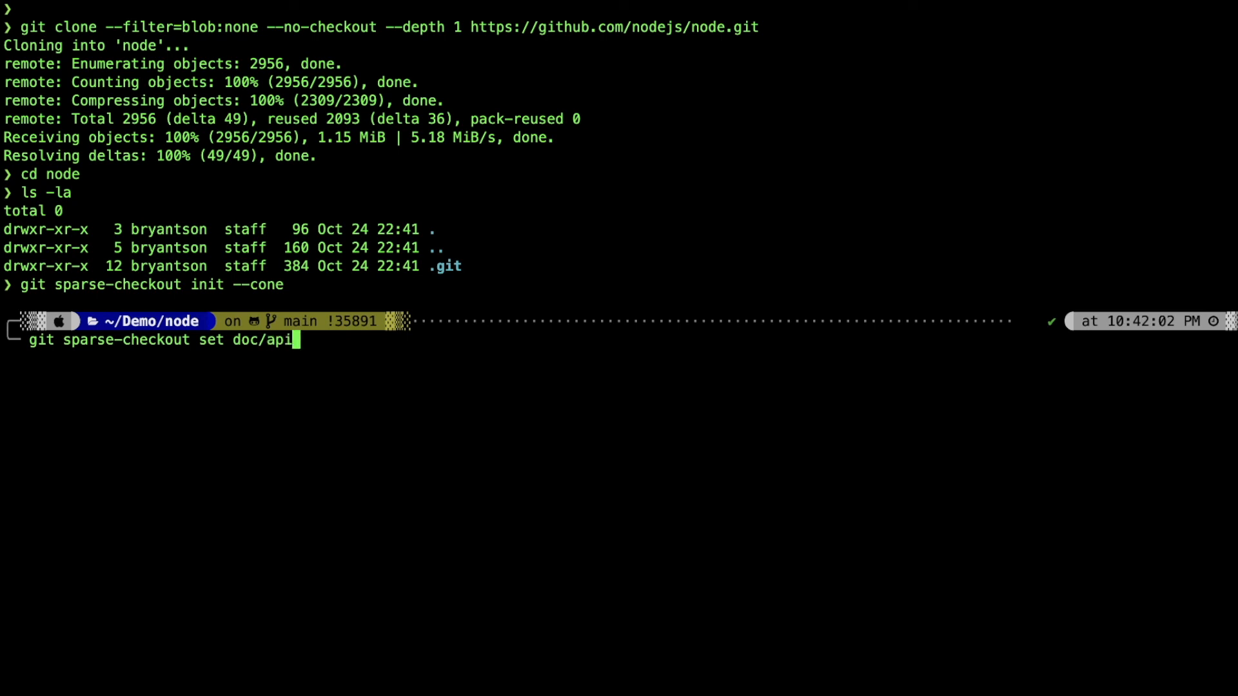
{"action": "type", "text": "_assets"}
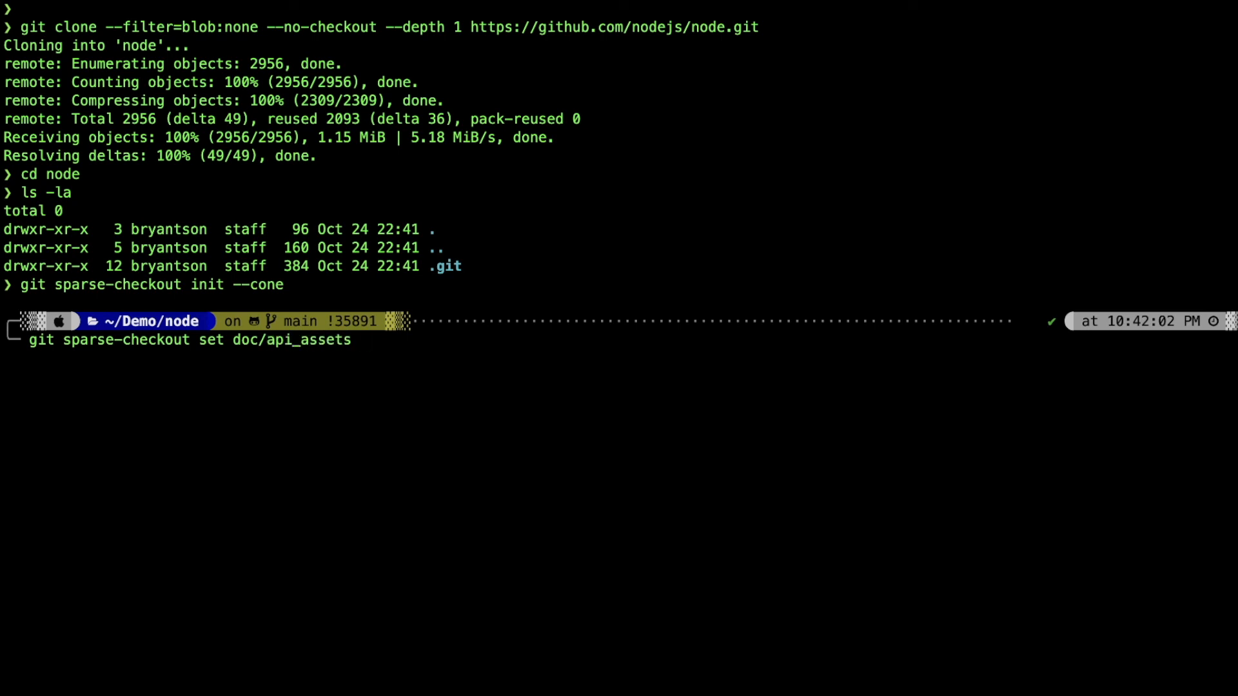
{"action": "type", "text": "benchmark"}
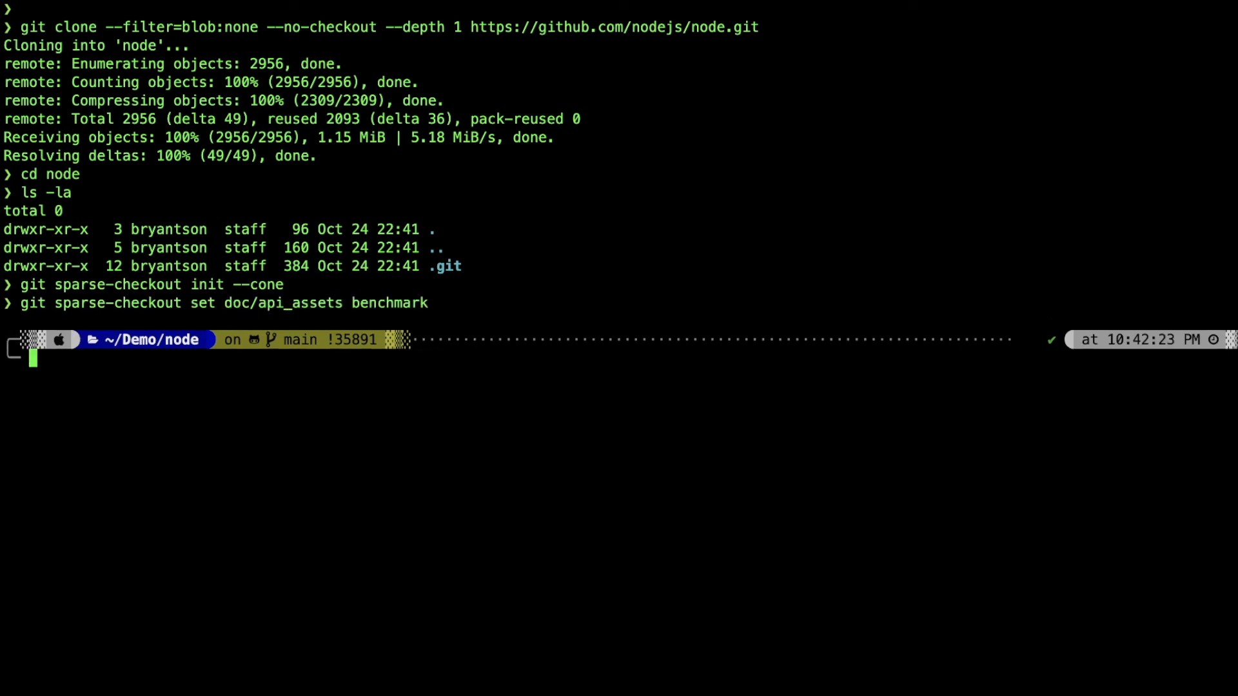
{"action": "type", "text": "git checkout main"}
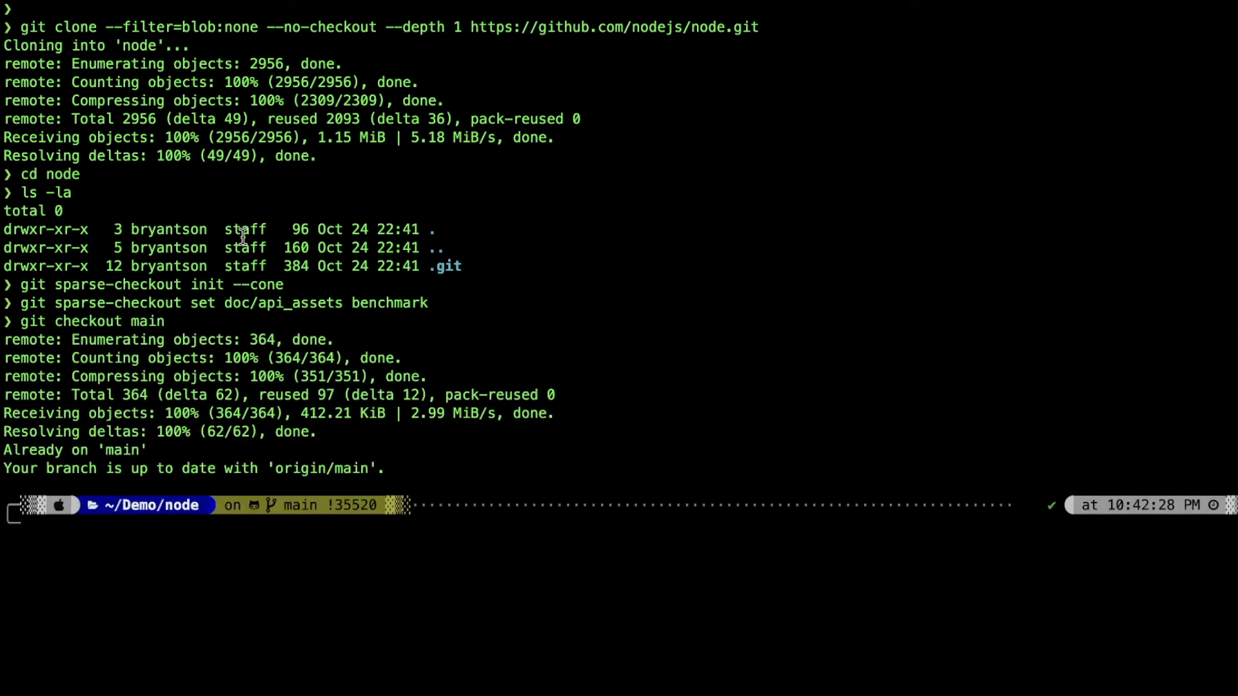
Step: Start listing the working directory after main is checked out
{"action": "type", "text": "ls l"}
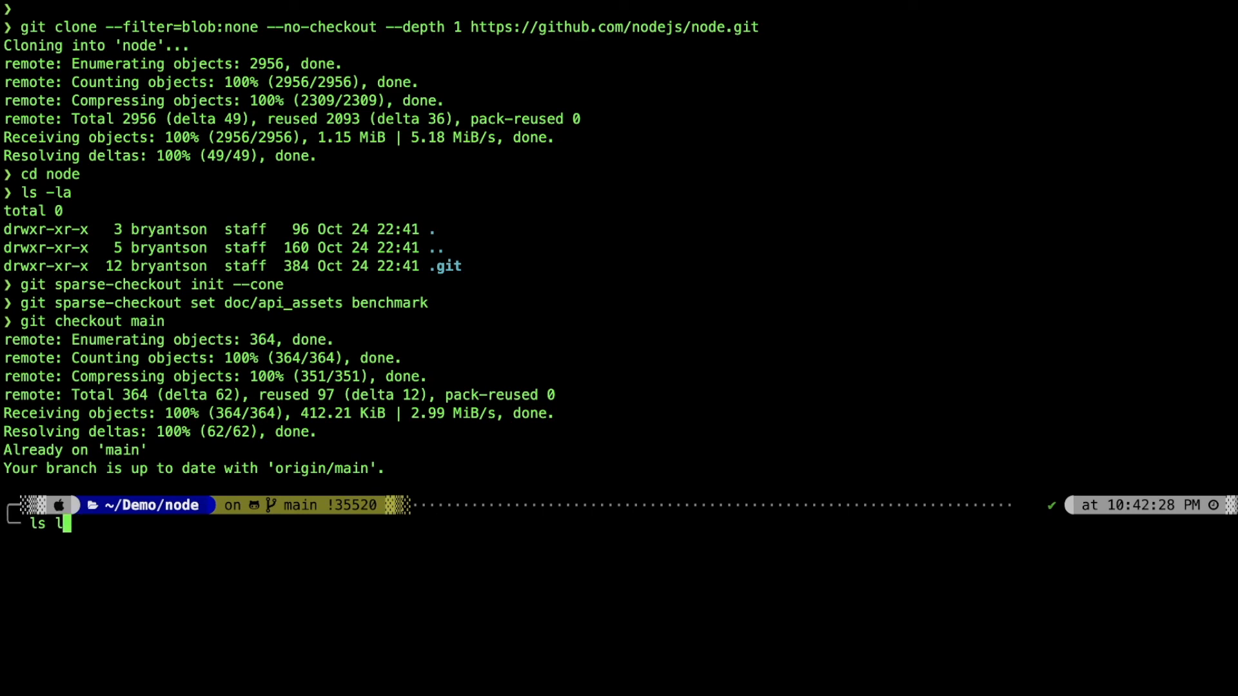